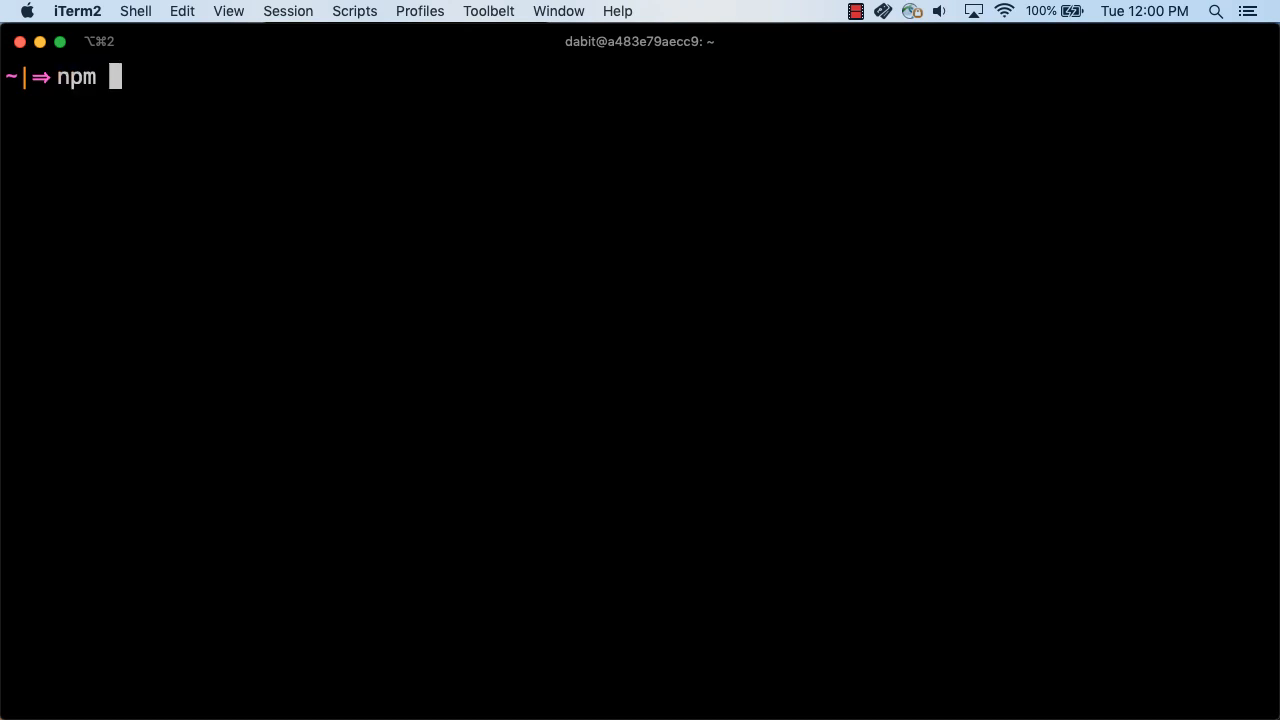
Create the my-app project with npm init next-app and open it in VS Code.
text(init next-app)
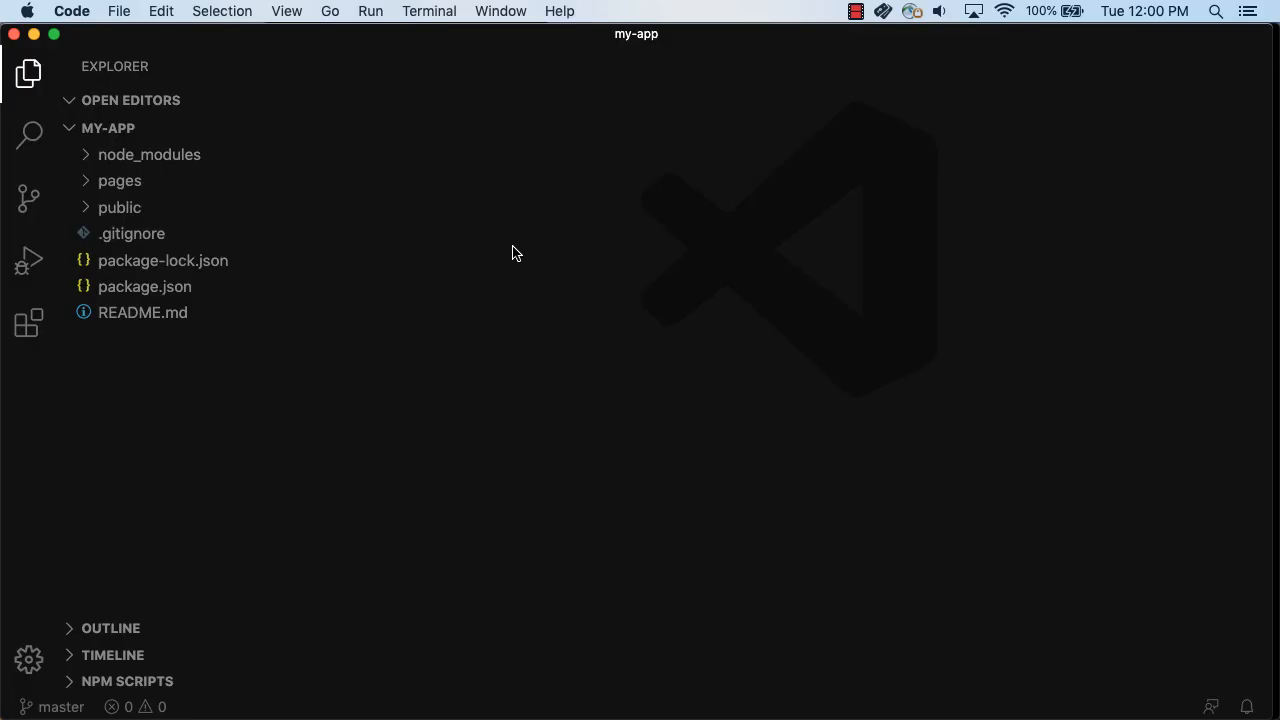
Change the package.json build script to 'next build && next export' and save.
double_click(145, 286)
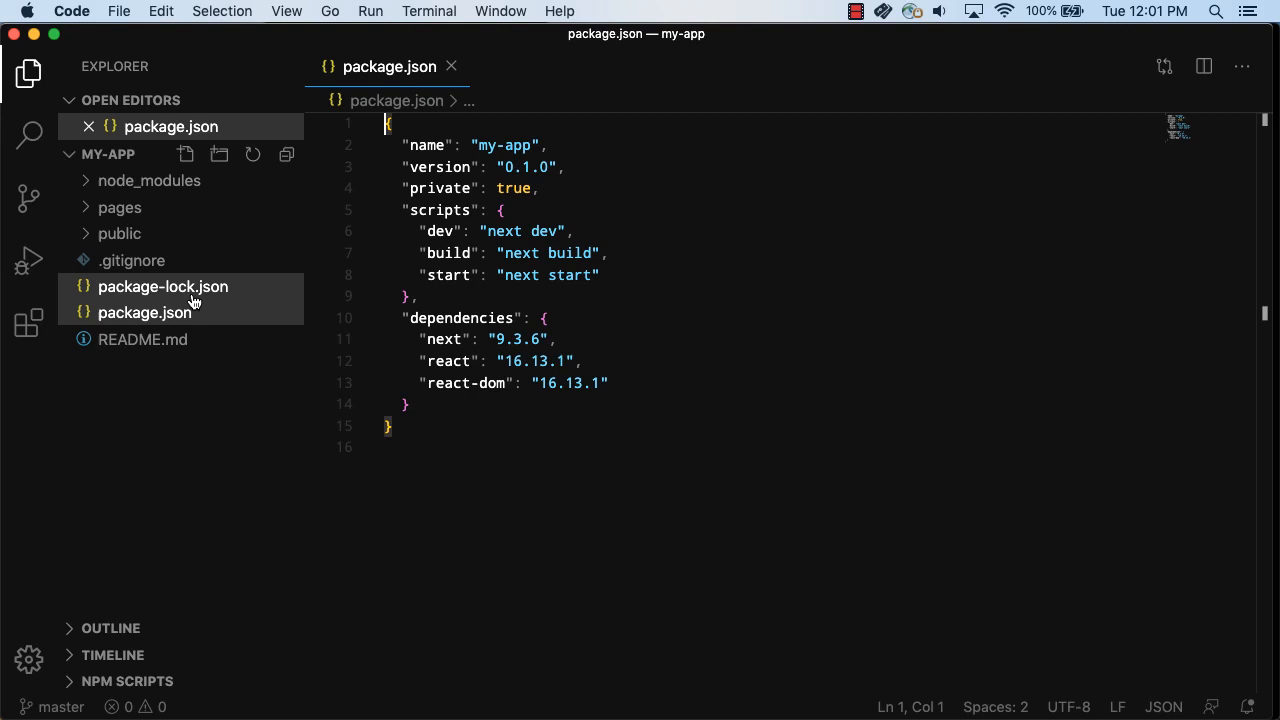
click(600, 253)
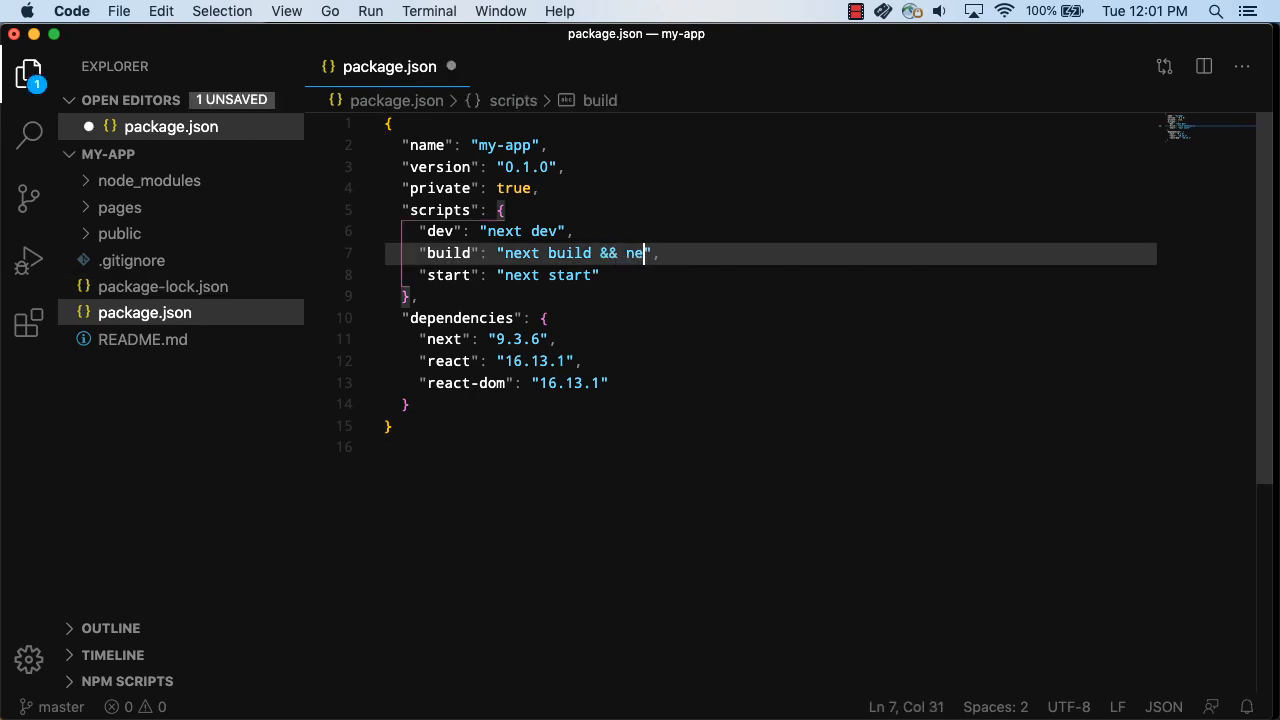
text(xt export)
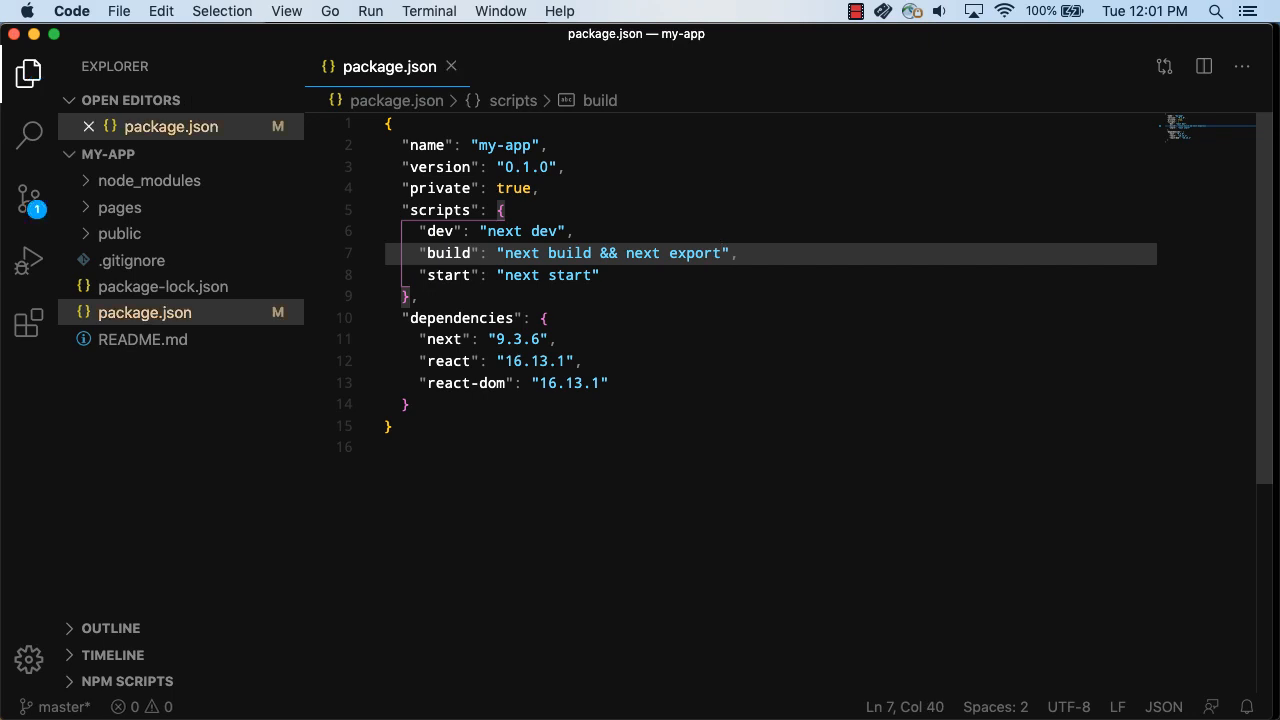
mouse_move(620, 263)
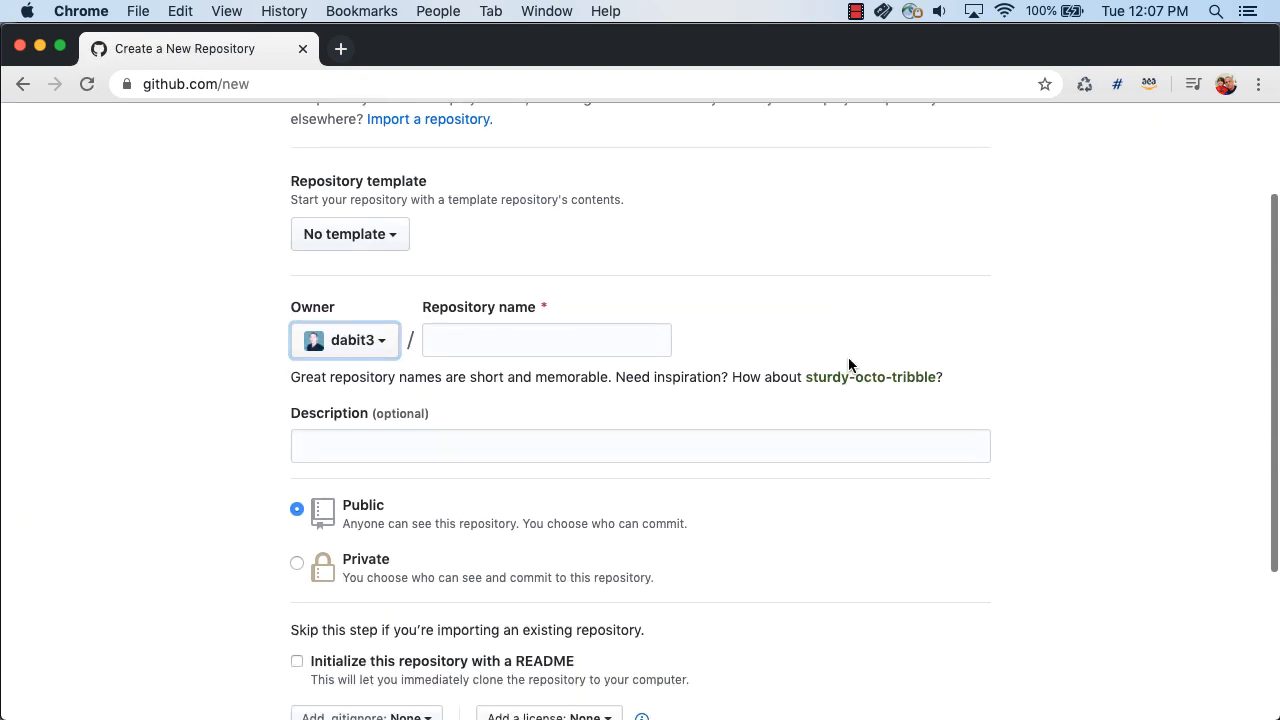
Enter the amplify-next repository name on GitHub and create the repository.
text(amplify-)
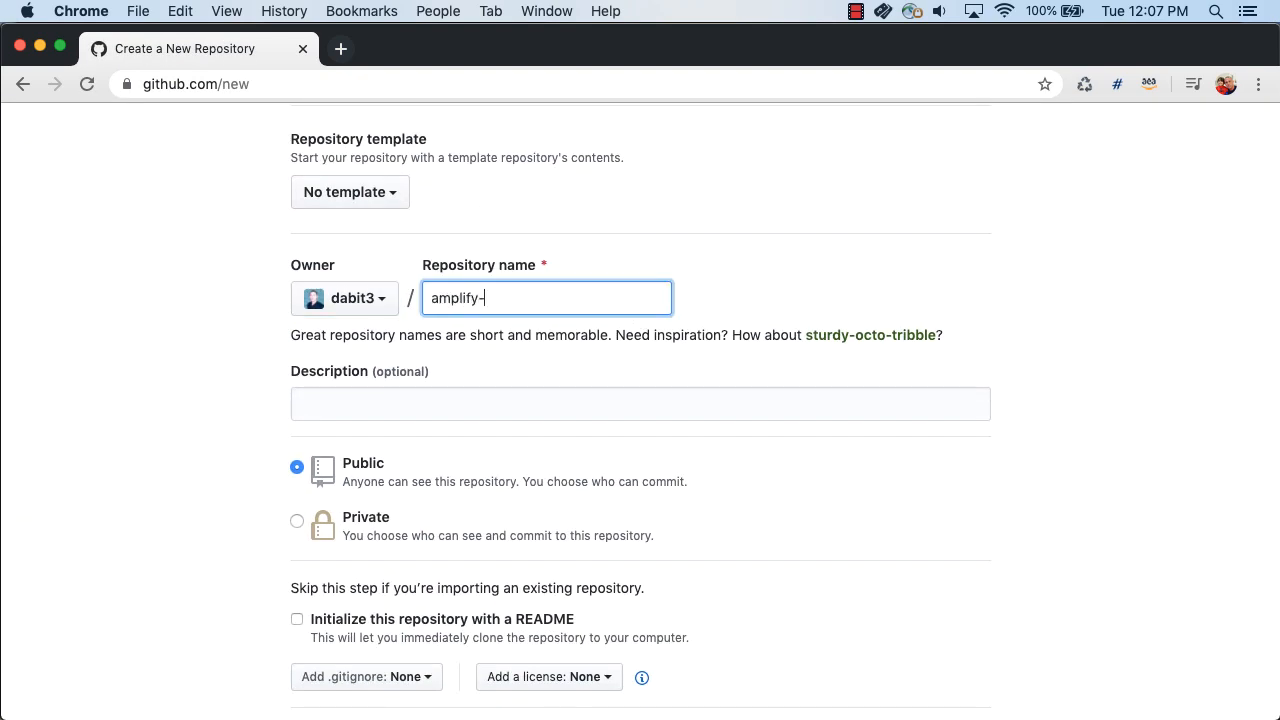
click(297, 521)
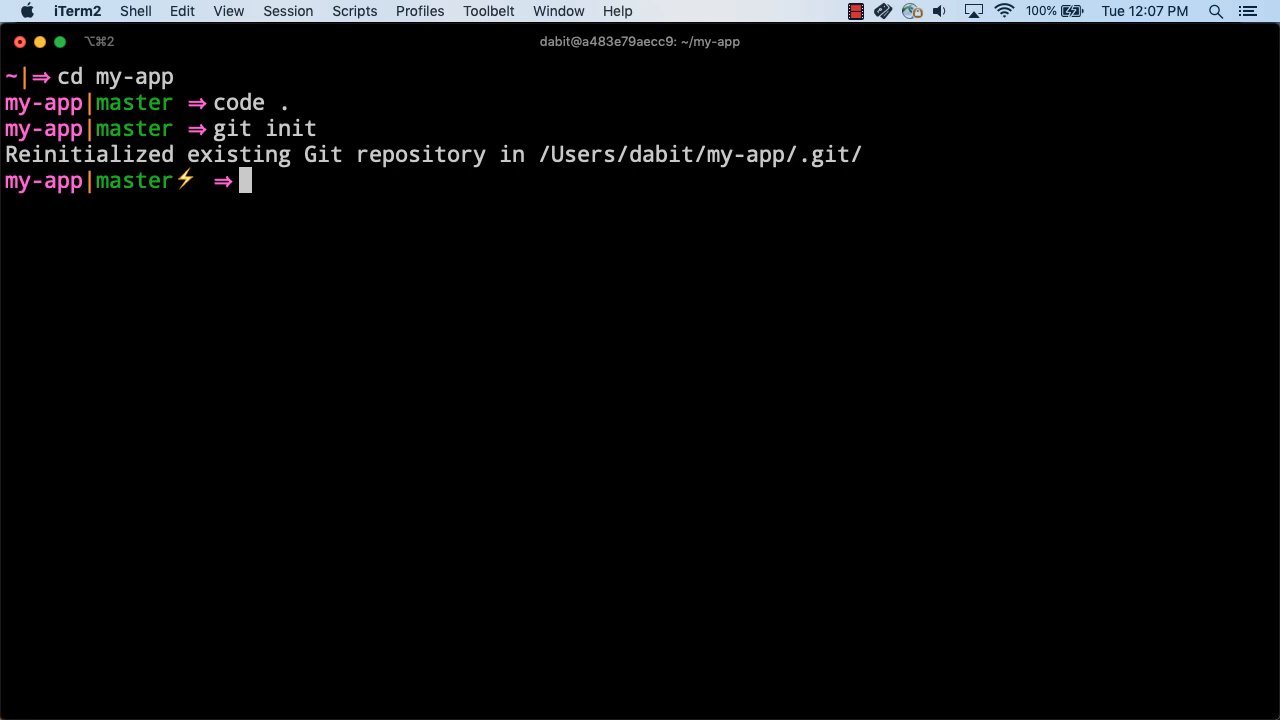
text(git remote)
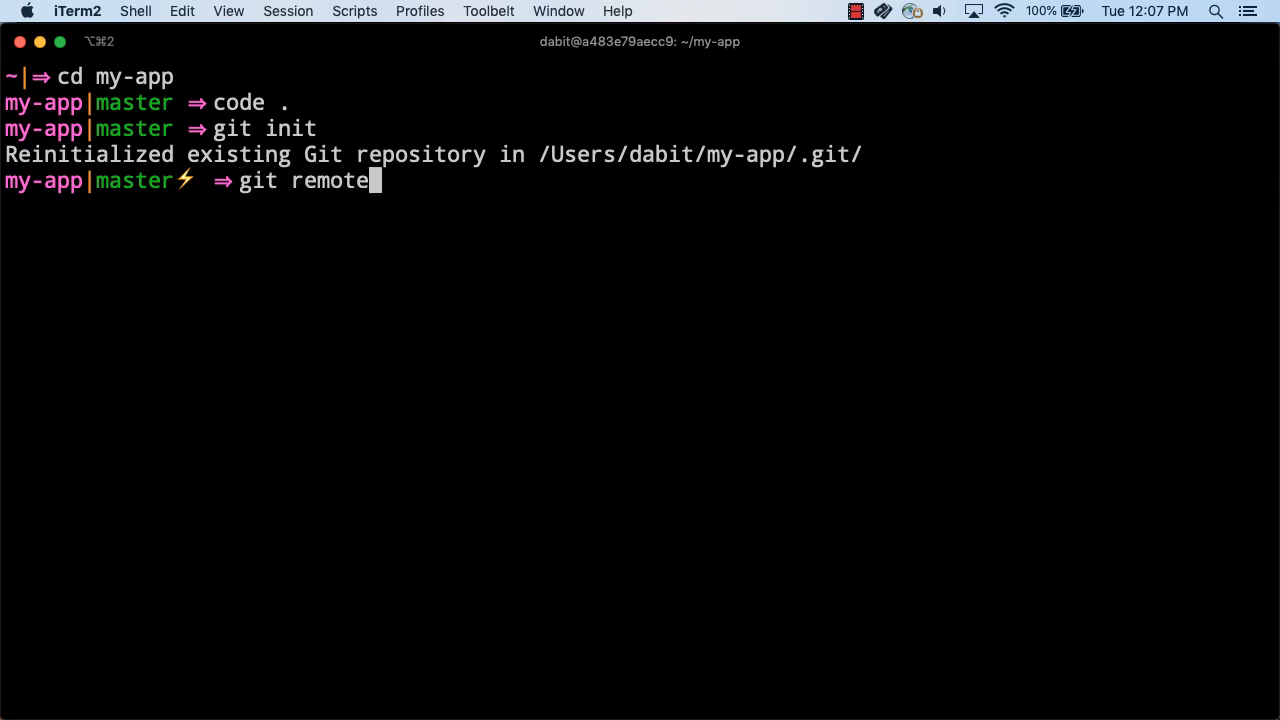
text(add origin git@github.com:dabit3/amplify-next.git)
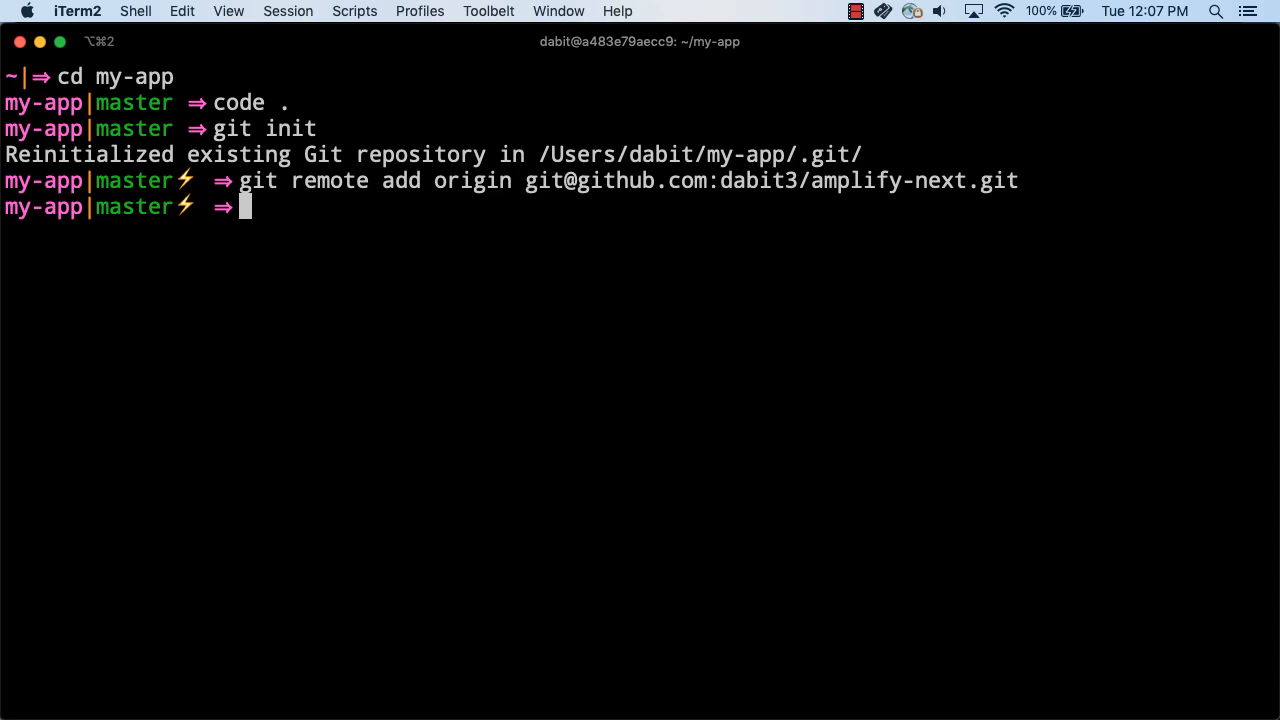
text(git add .)
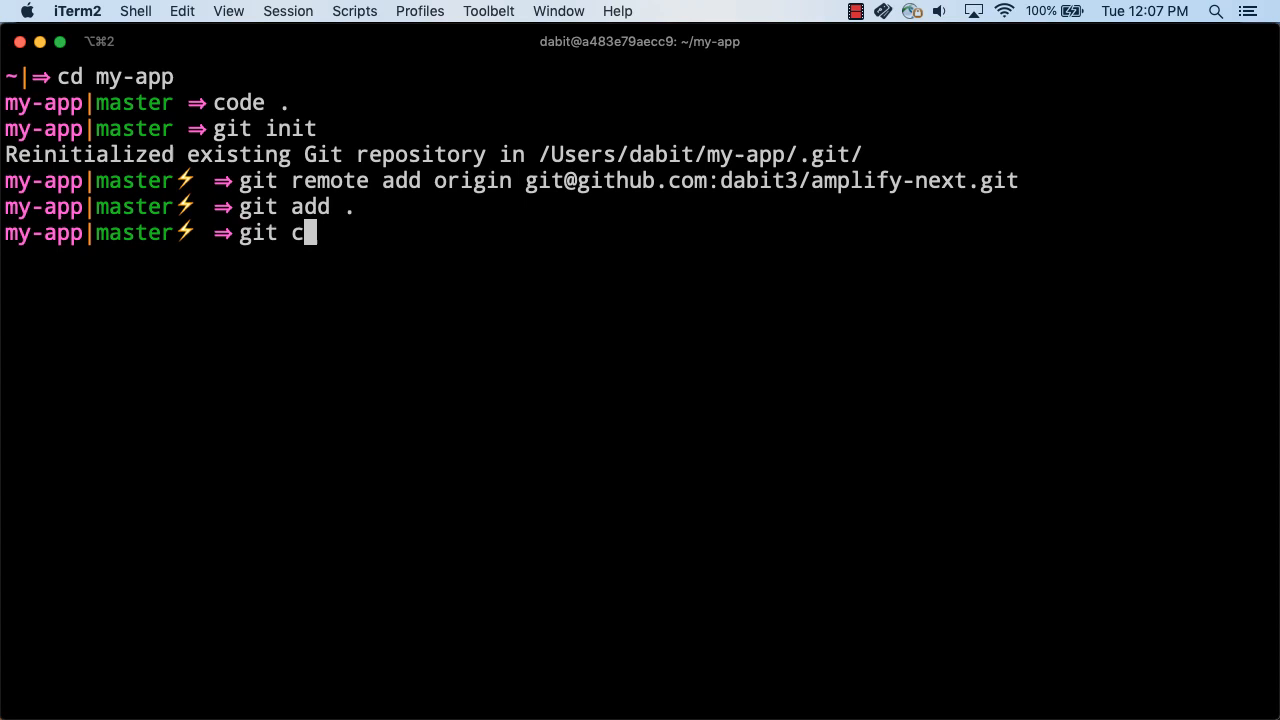
text(ommit -m 'initi)
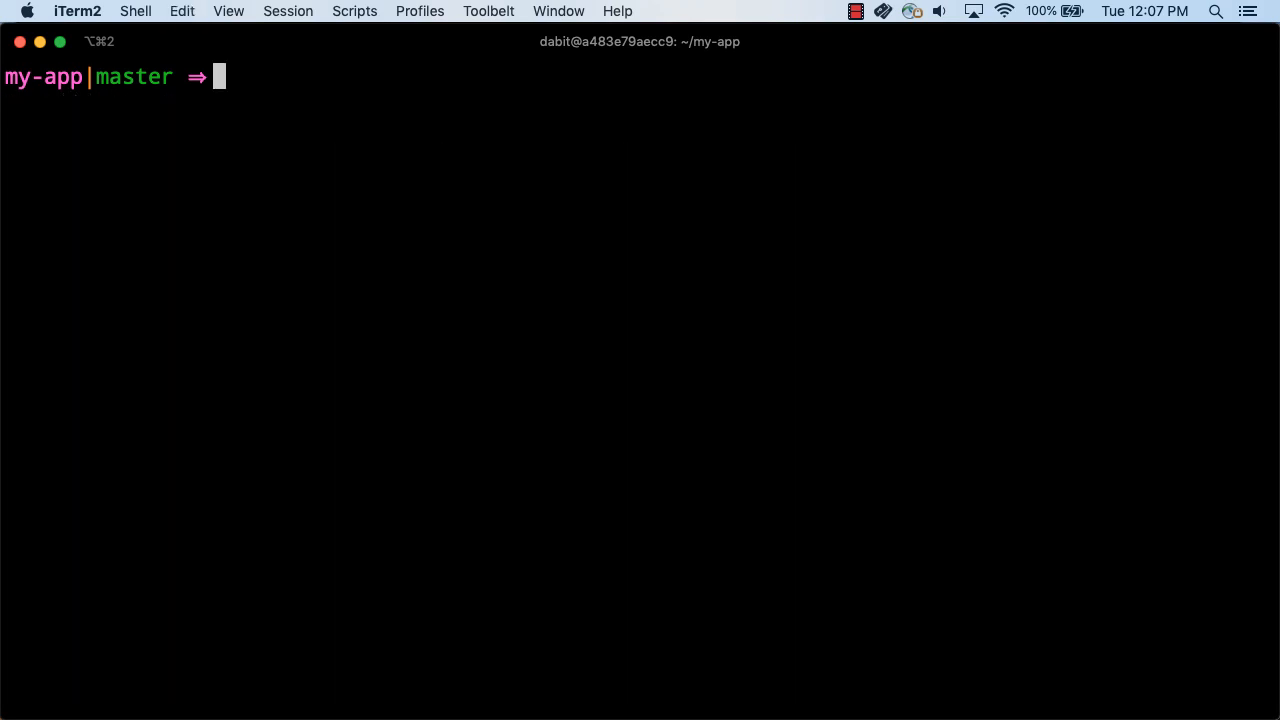
text(git push origin)
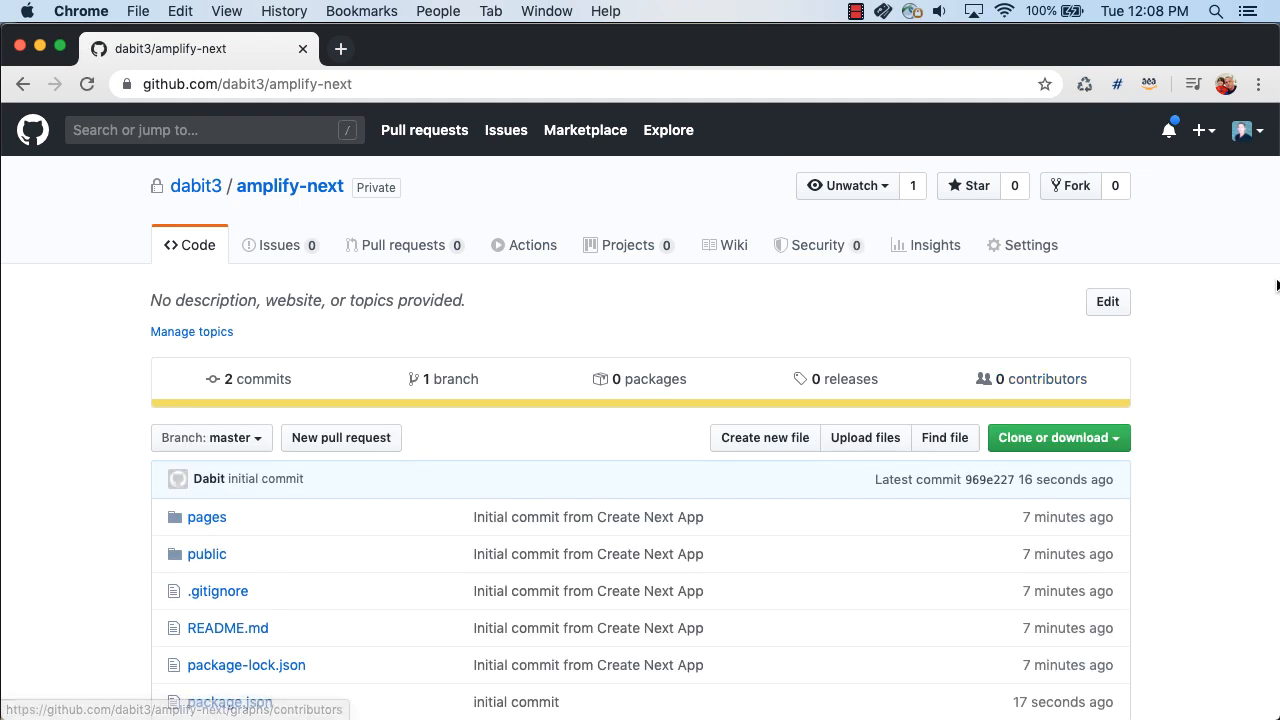
mouse_move(395, 362)
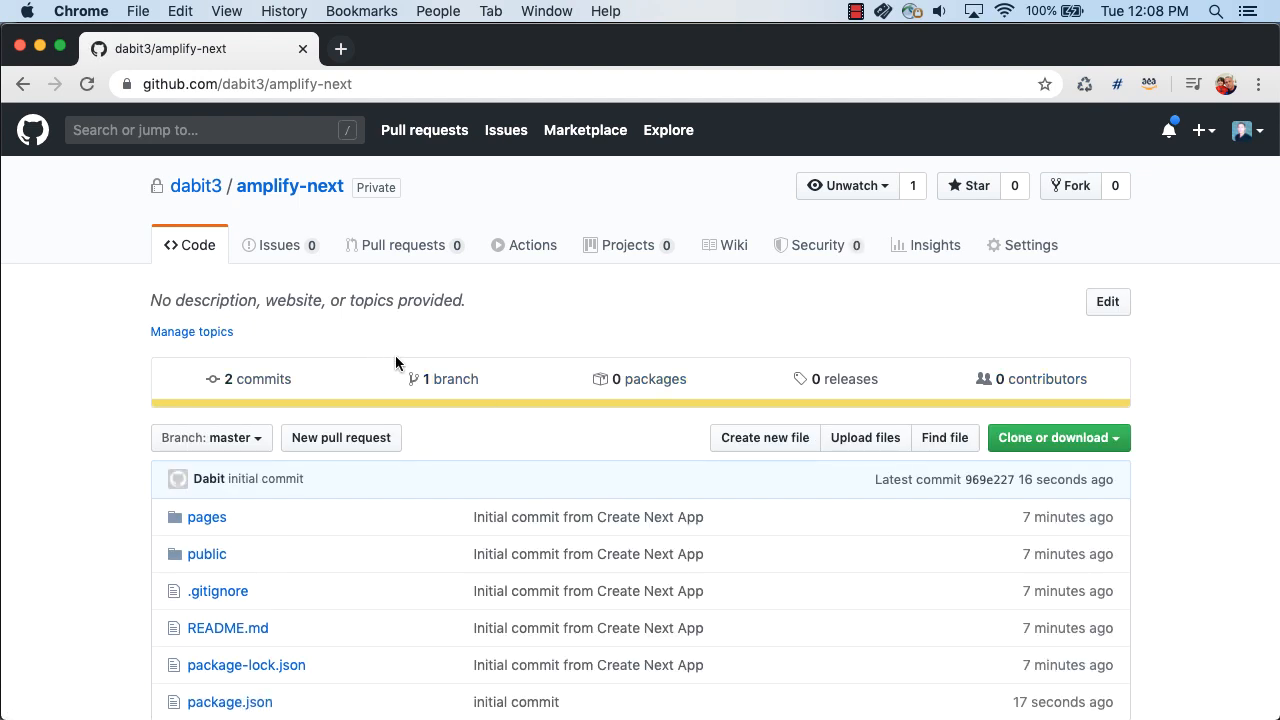
click(340, 48)
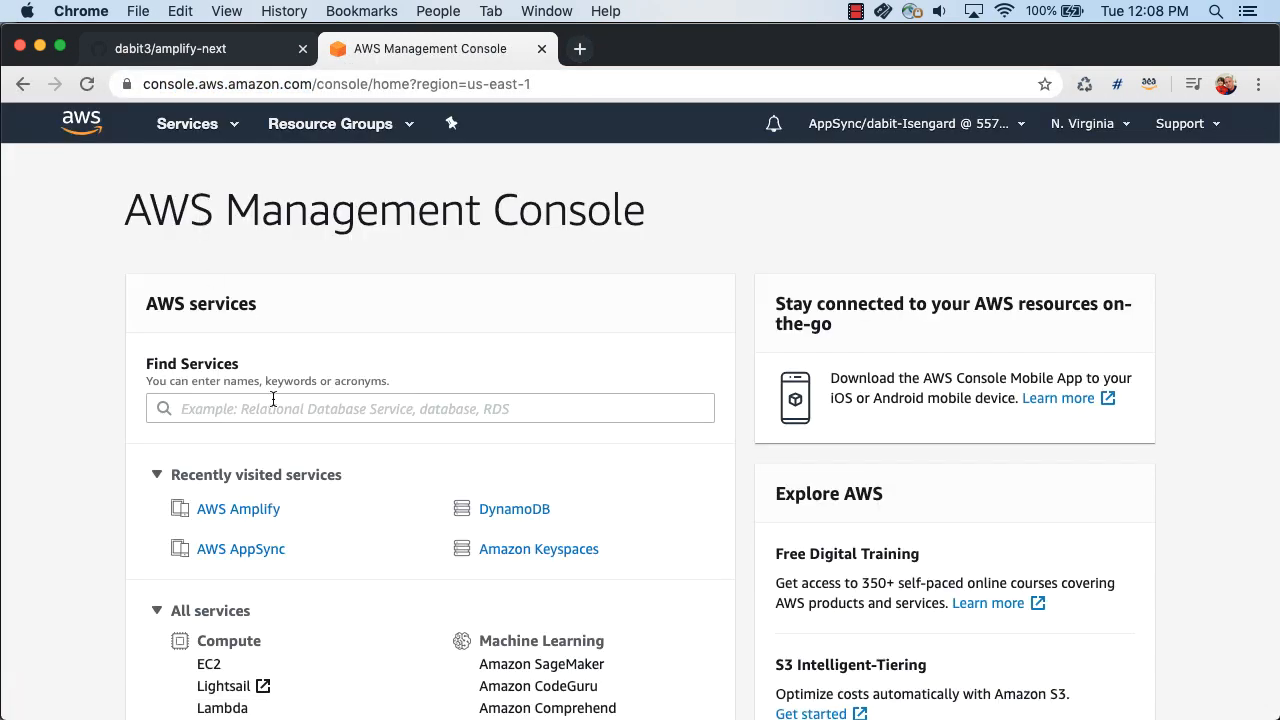
Open AWS Amplify, connect a new app from GitHub, and authorize GitHub access.
text(amplify)
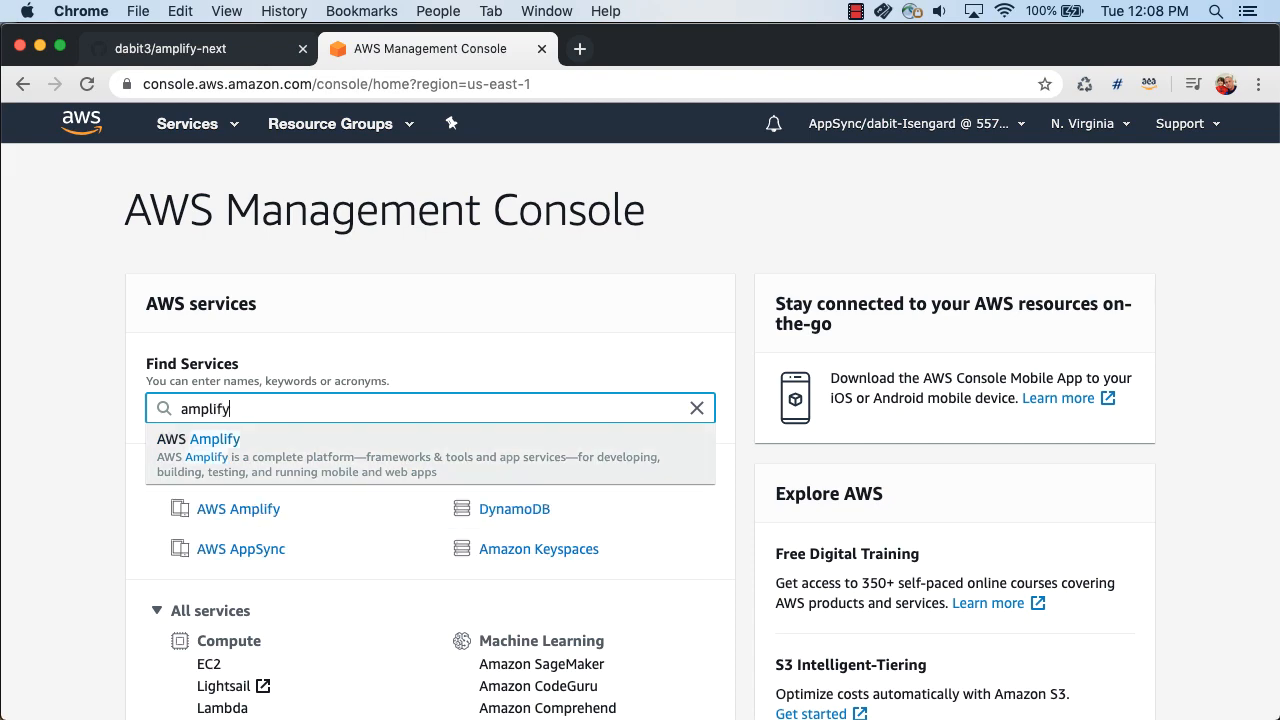
click(214, 439)
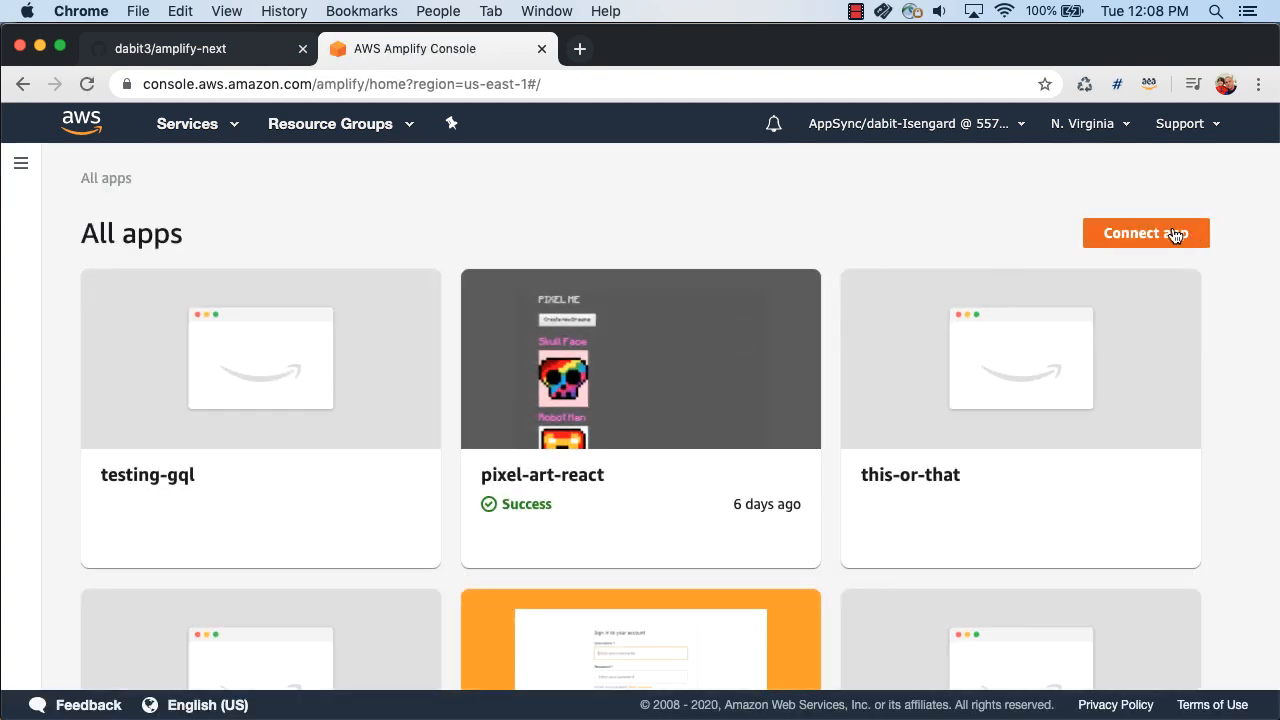
click(1146, 233)
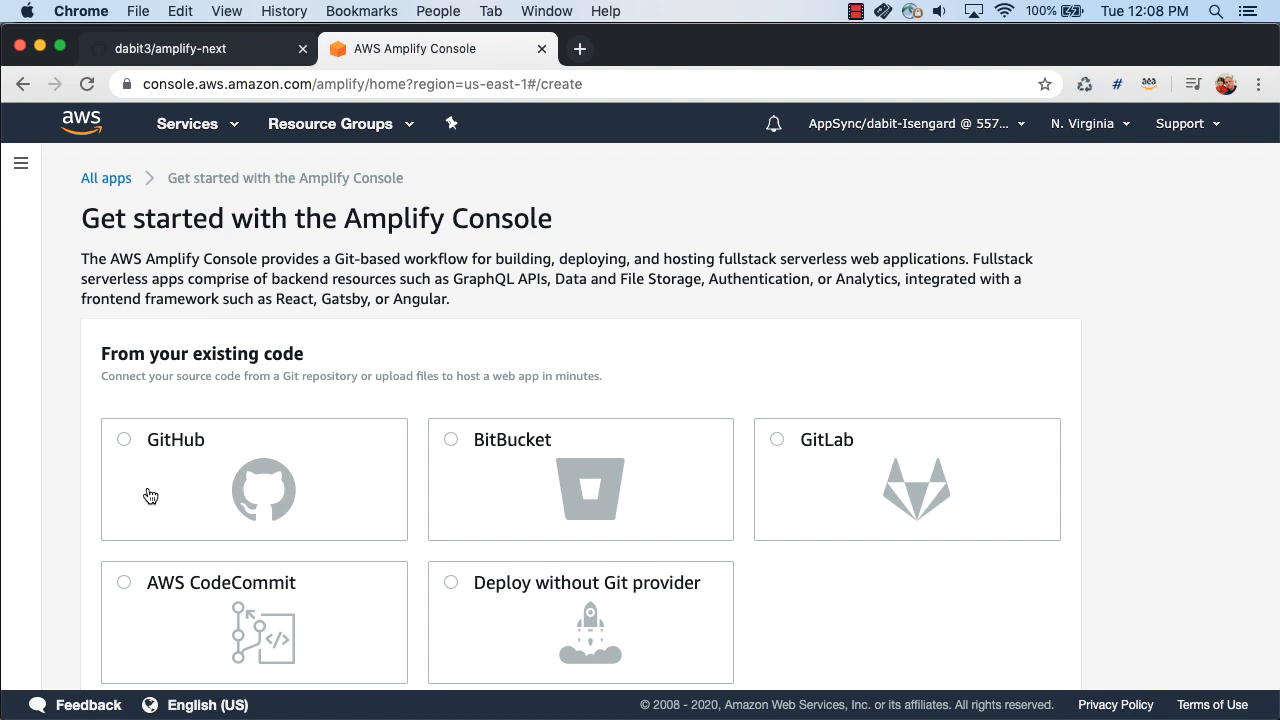
click(123, 439)
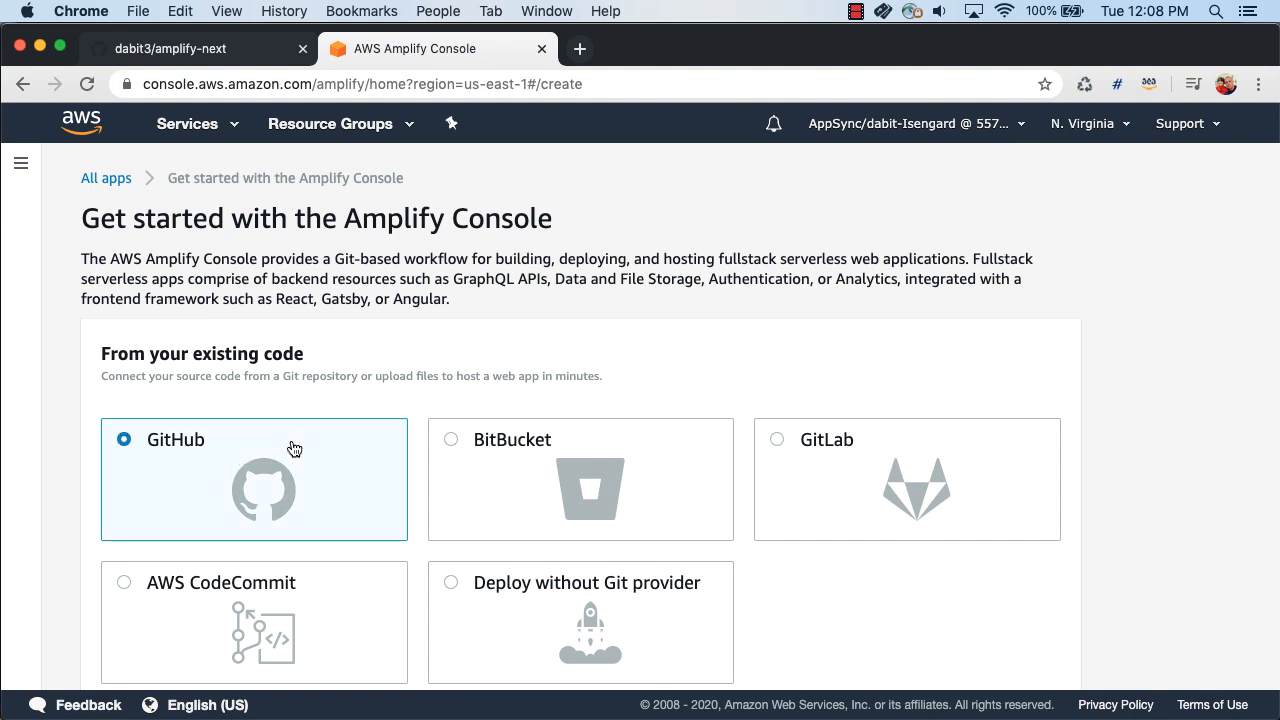
scroll(down, 3)
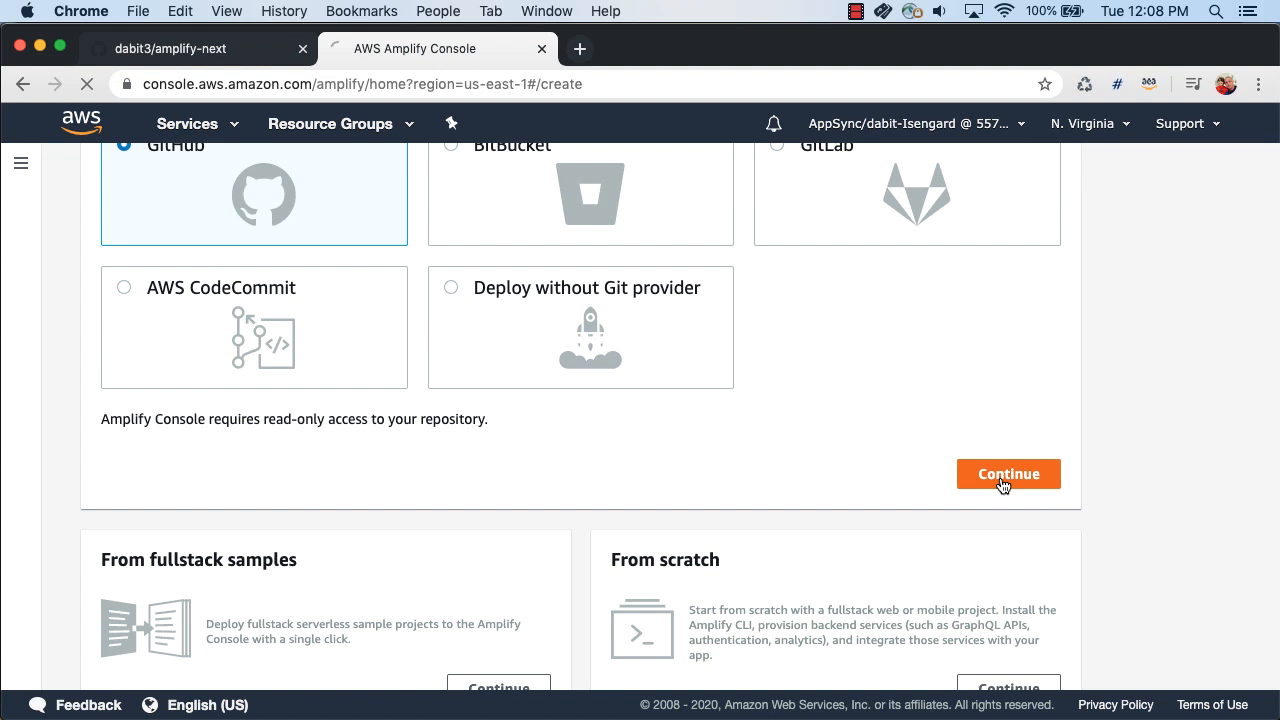
click(1007, 474)
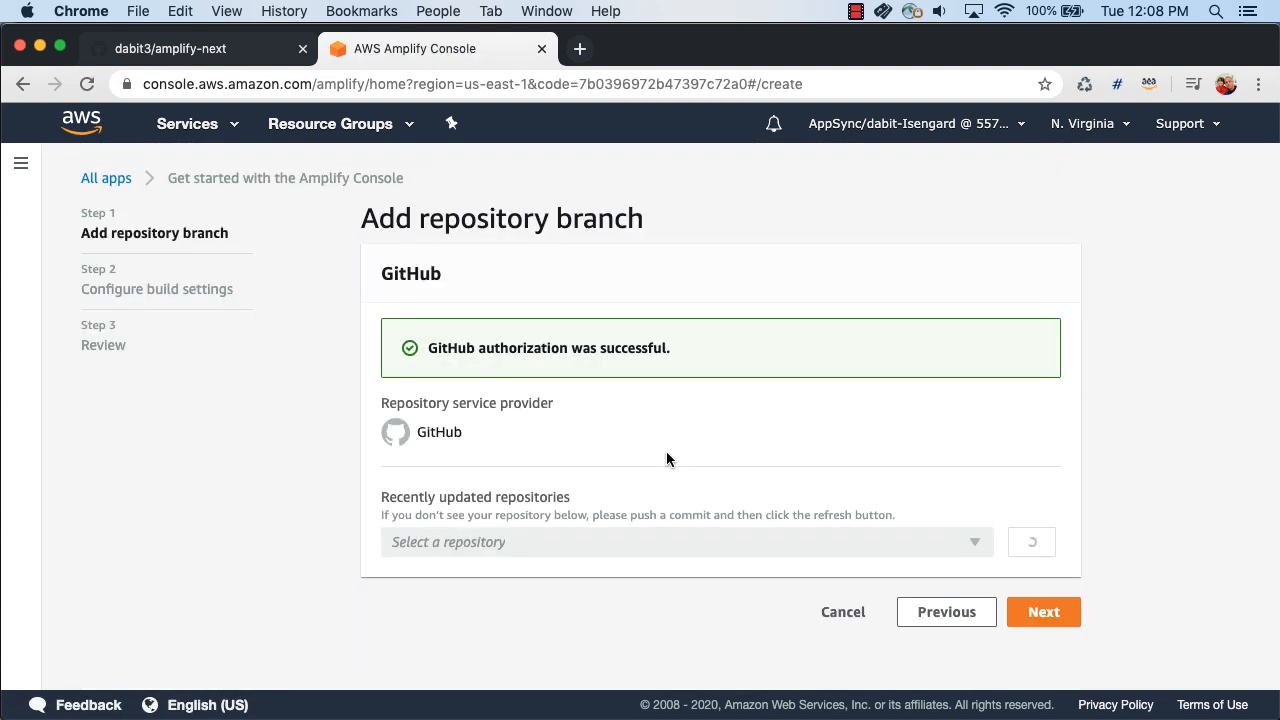
Pick amplify-next from the repository list, keep master, and move to build settings.
click(683, 541)
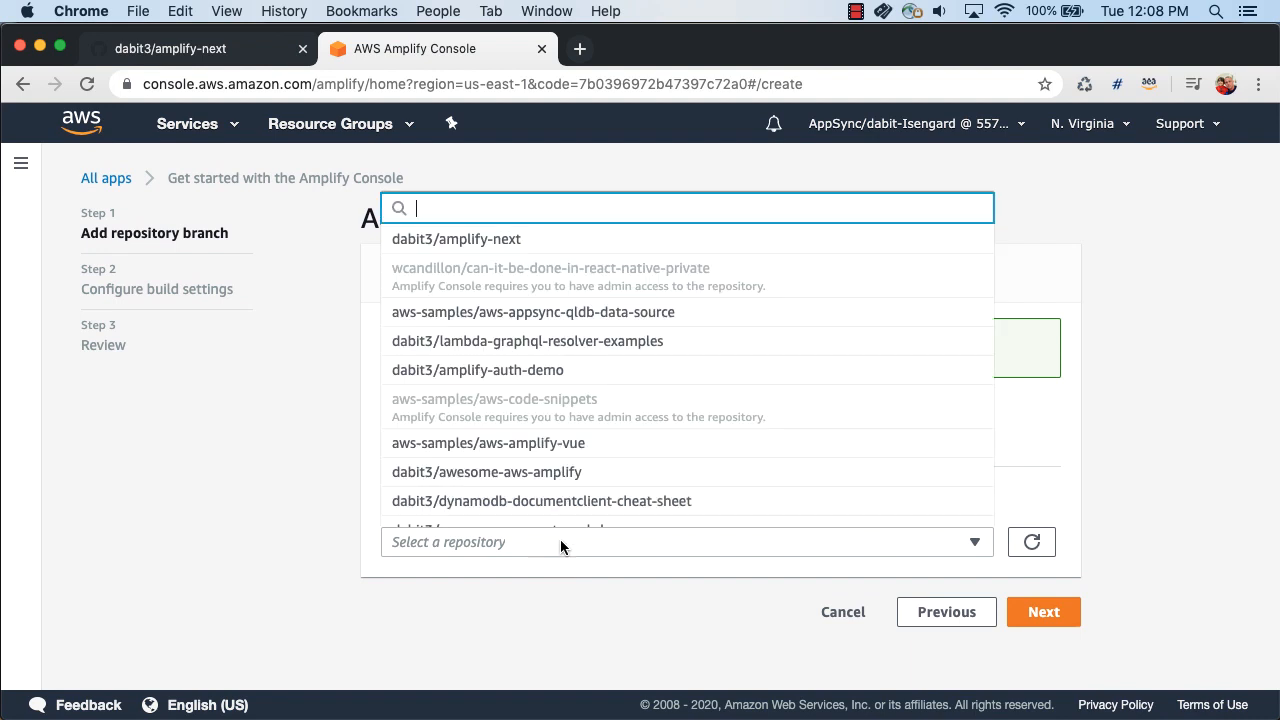
click(456, 238)
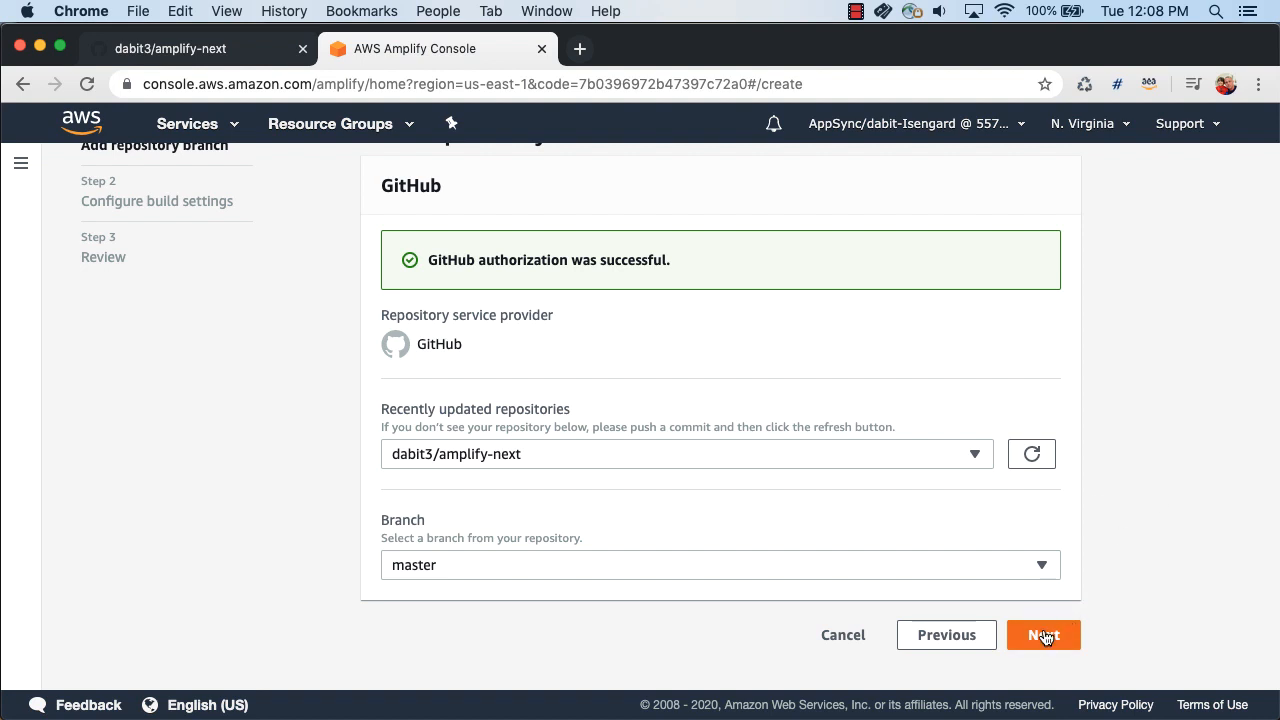
click(1043, 634)
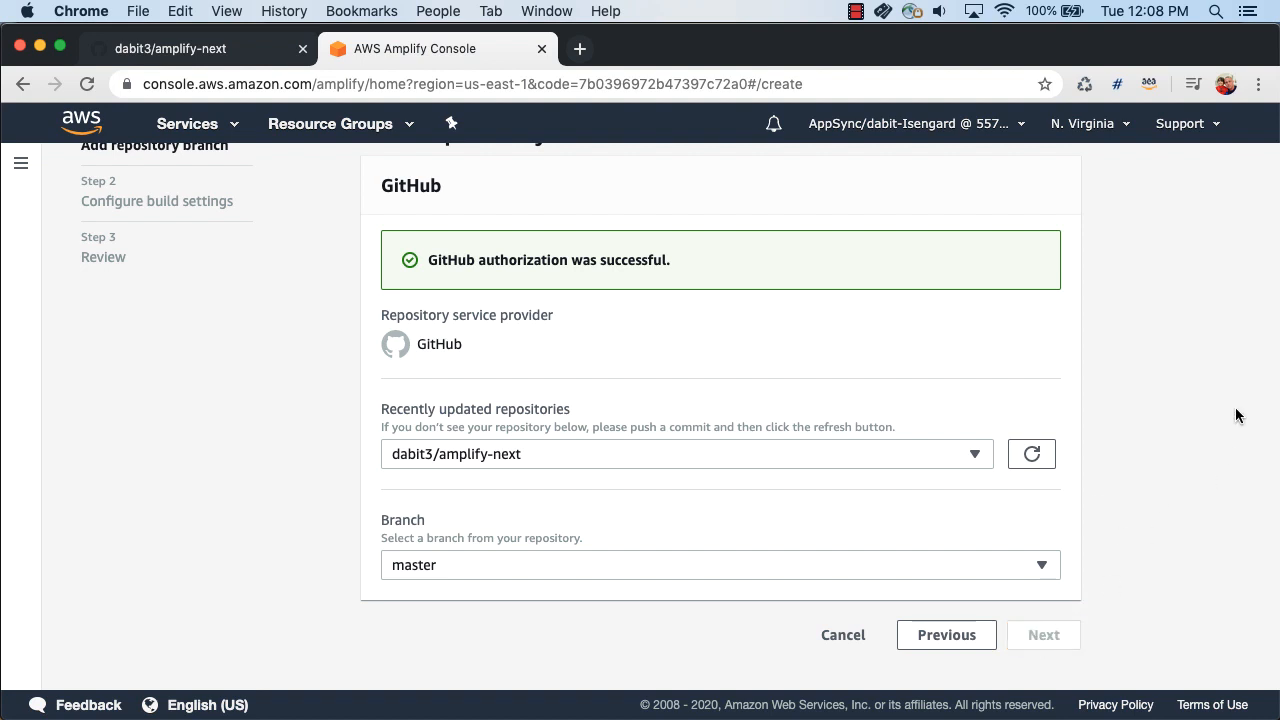
Change the build settings baseDirectory from .next to out and save them.
click(1043, 634)
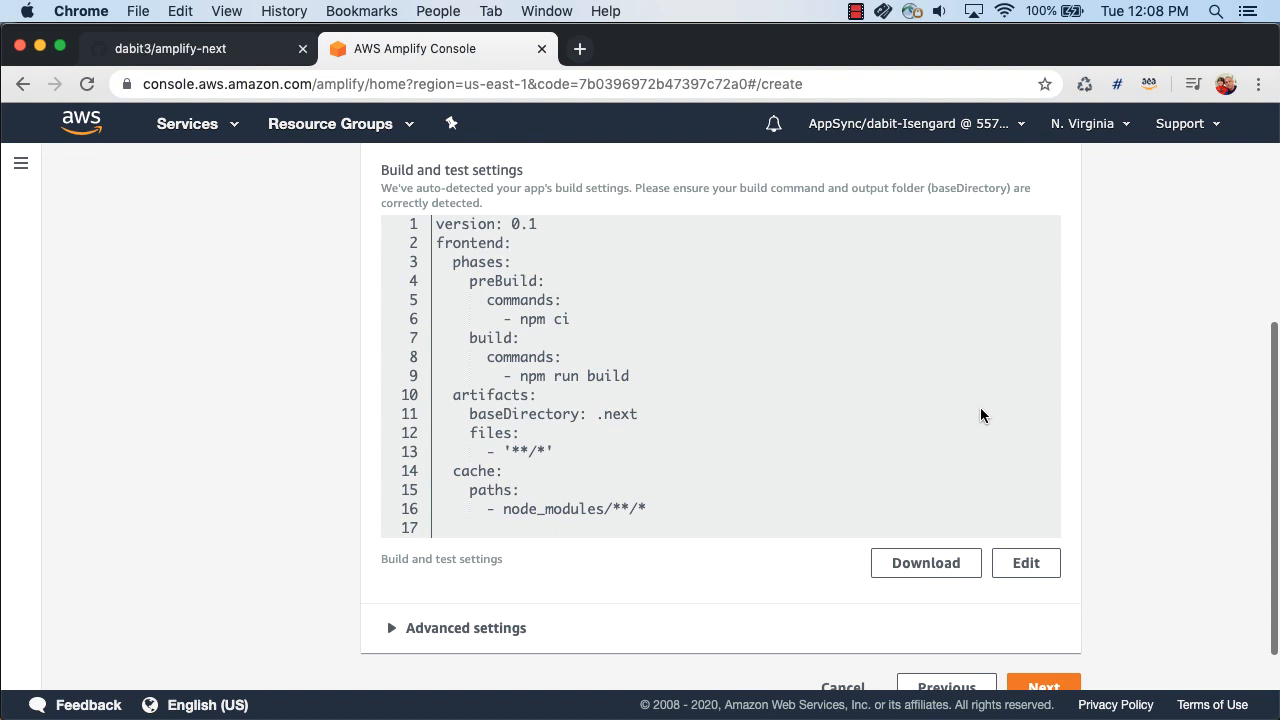
click(1025, 562)
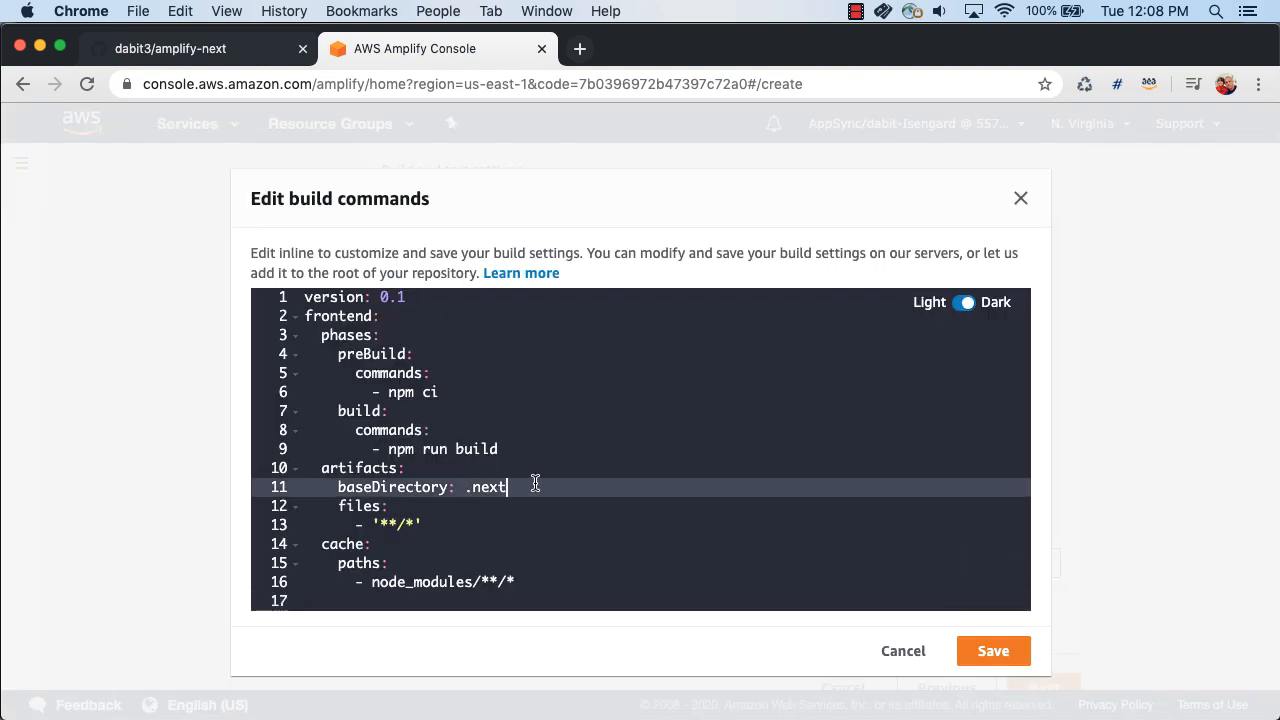
text(out)
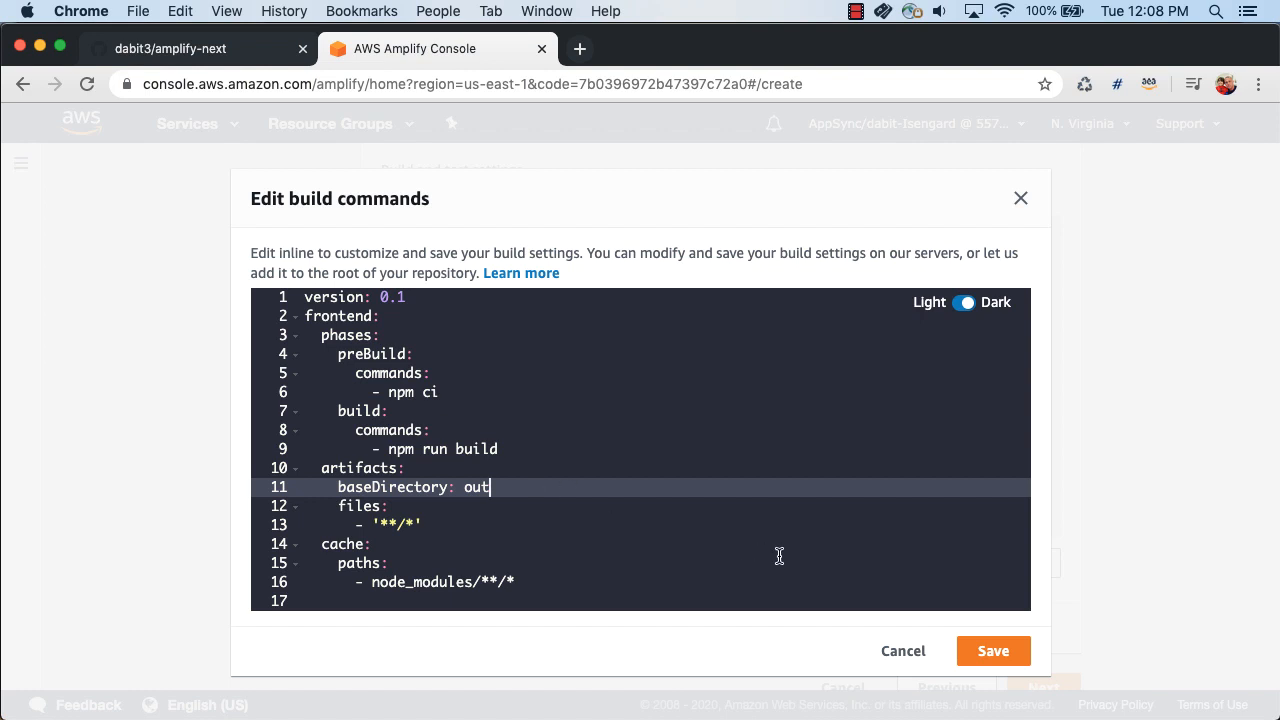
click(992, 651)
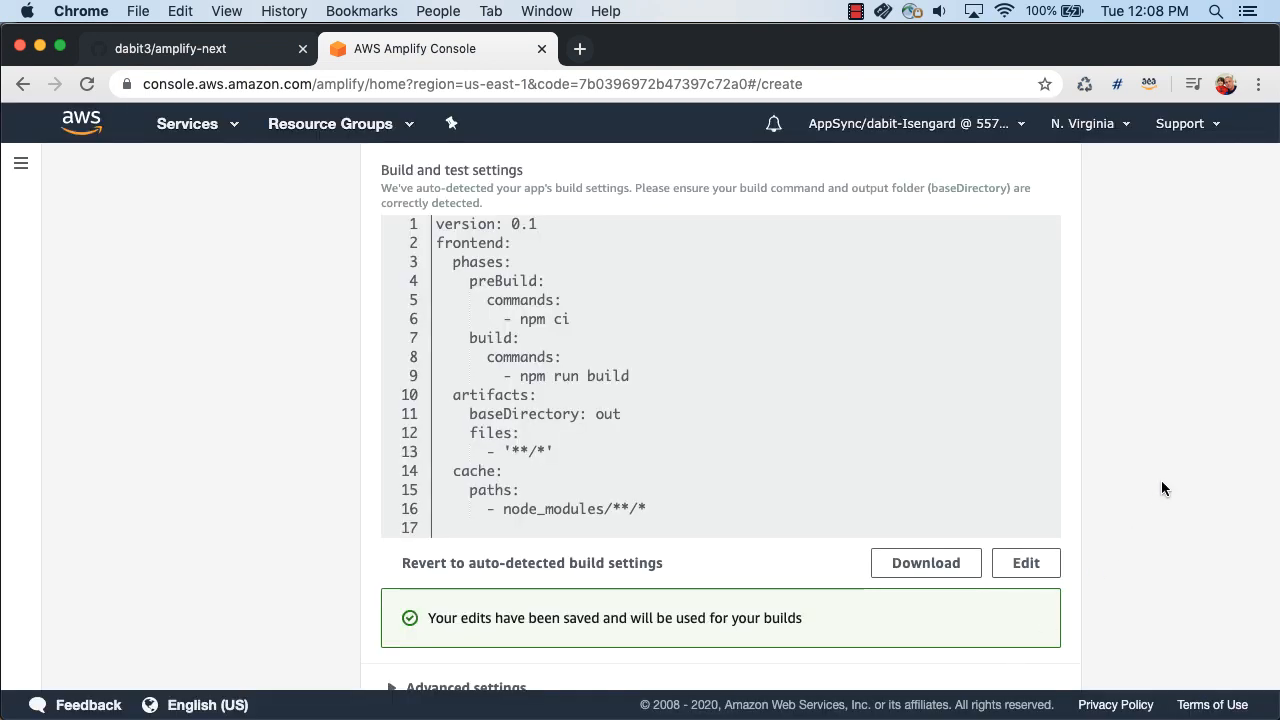
Review the amplify-next app configuration, then save and deploy it.
scroll(down, 3)
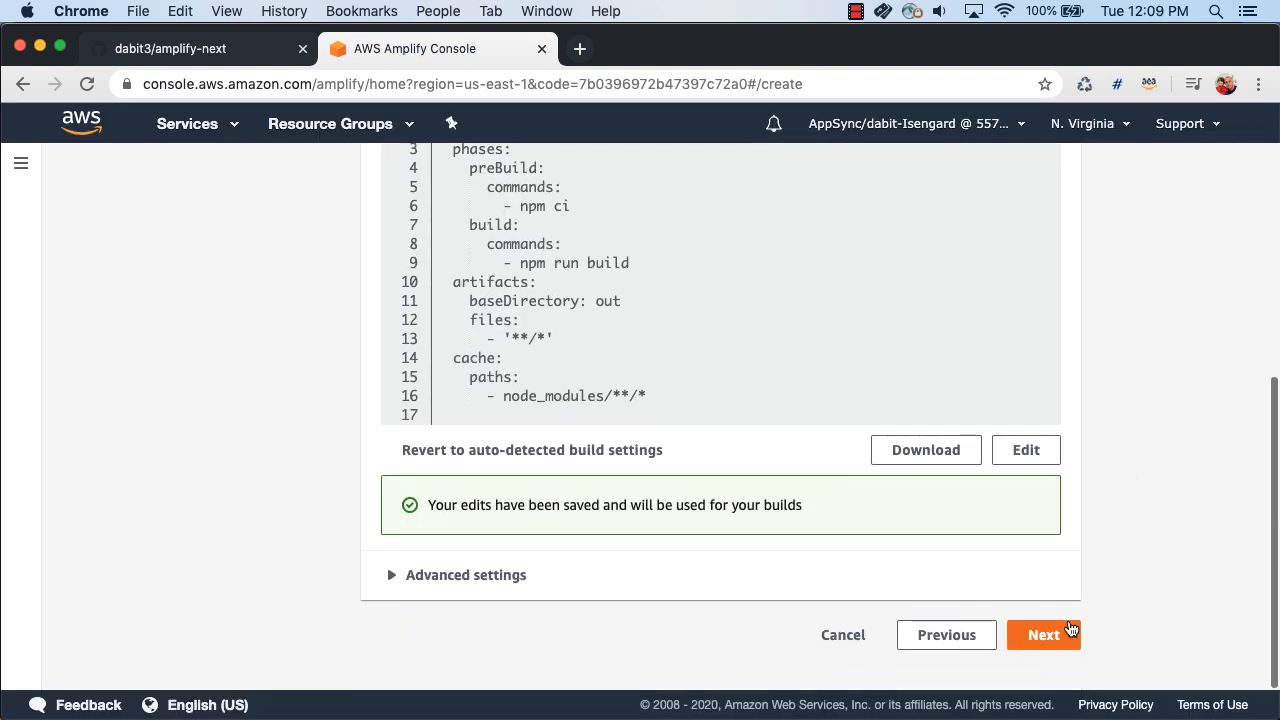
click(1043, 634)
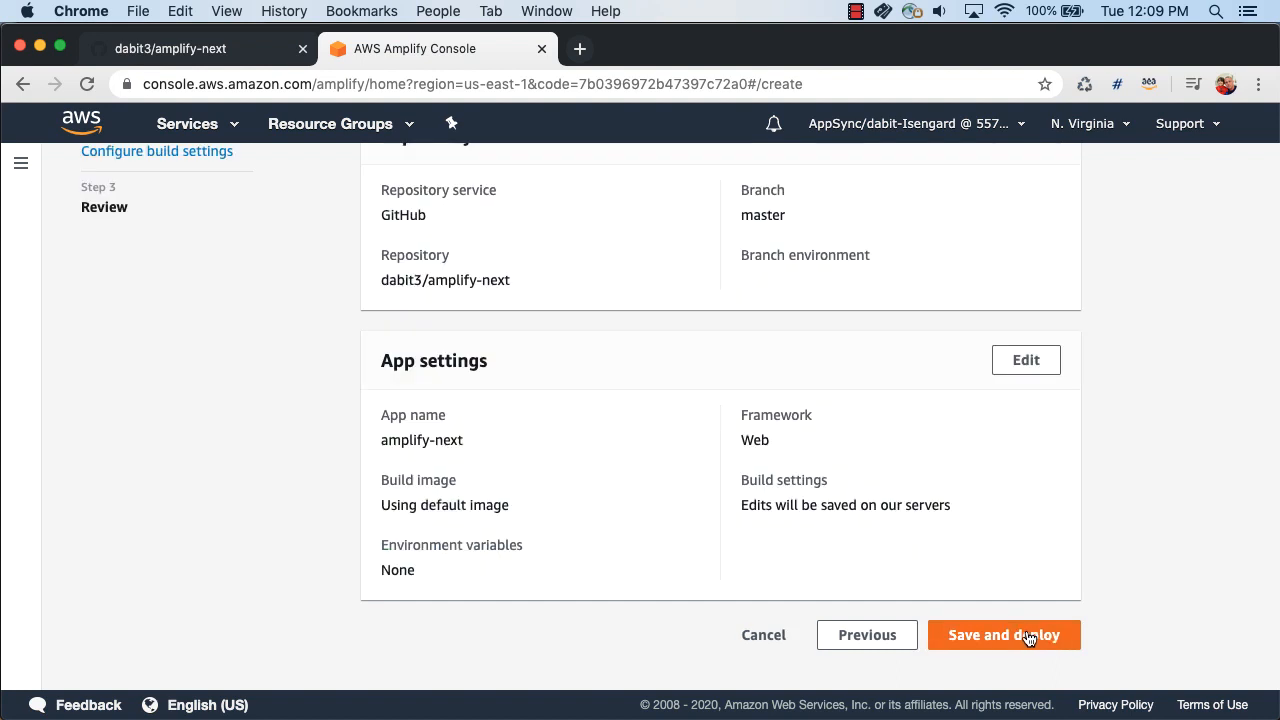
click(1003, 634)
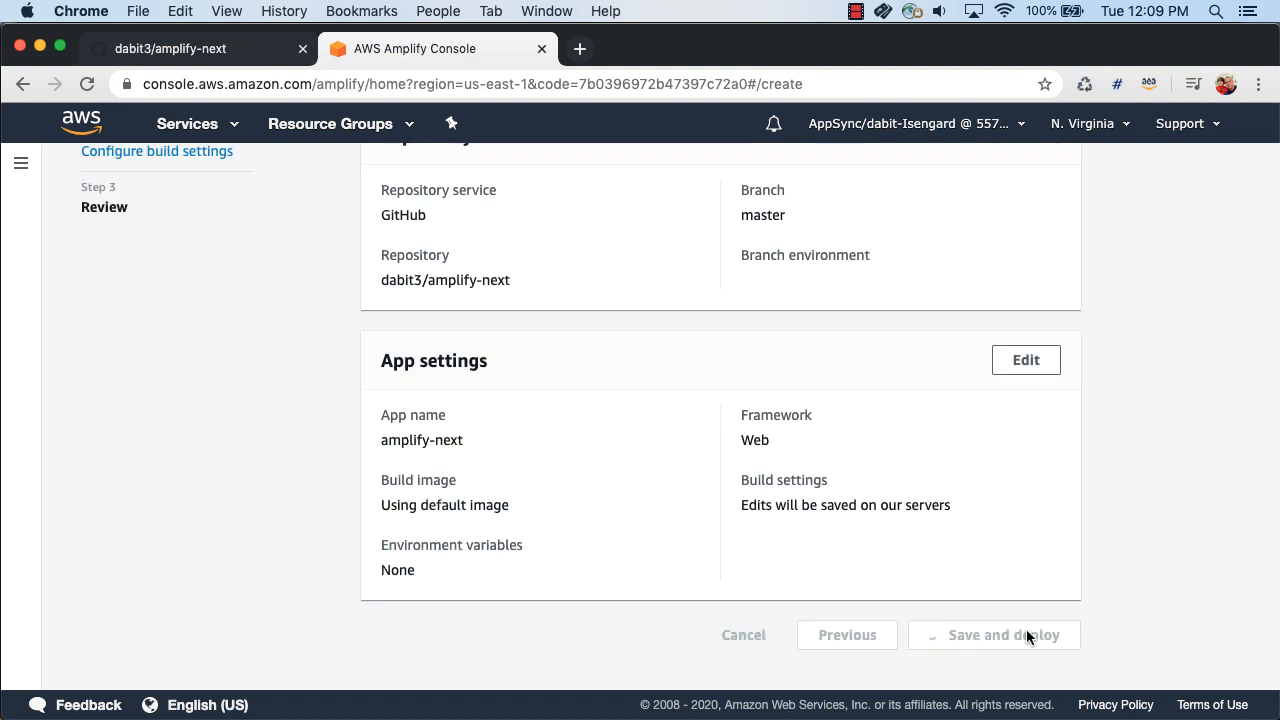
click(994, 635)
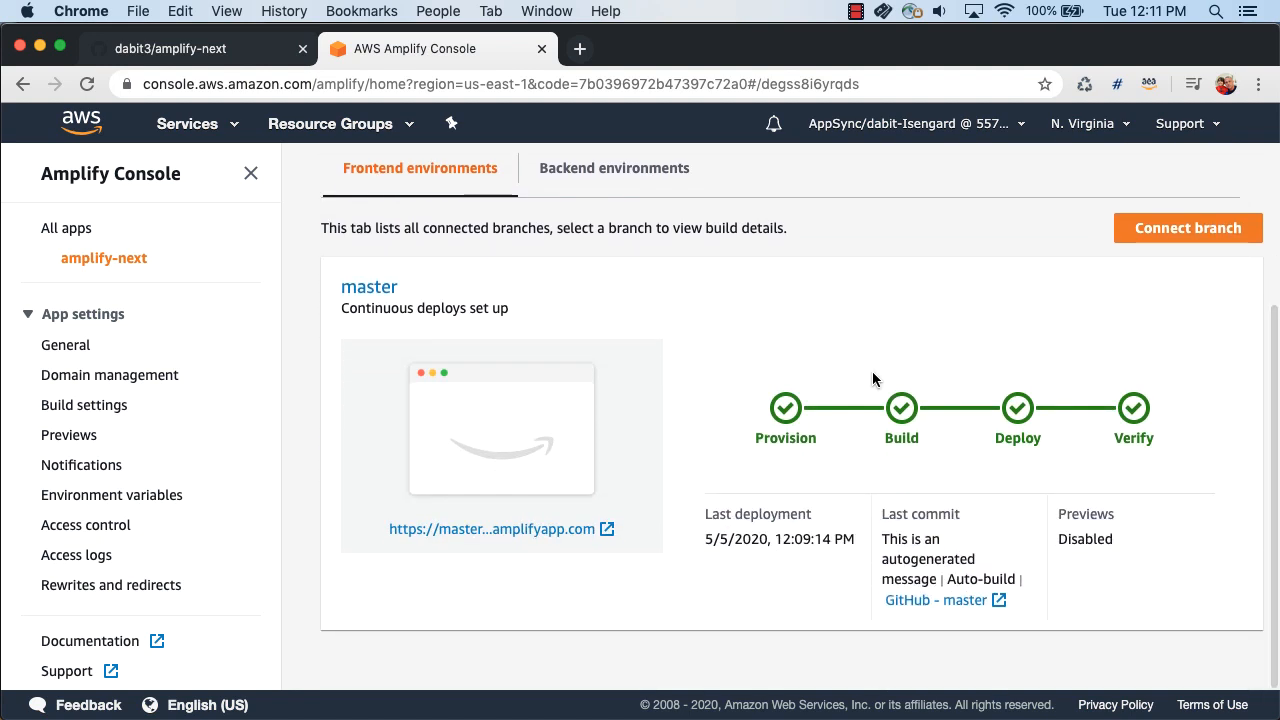
mouse_move(882, 325)
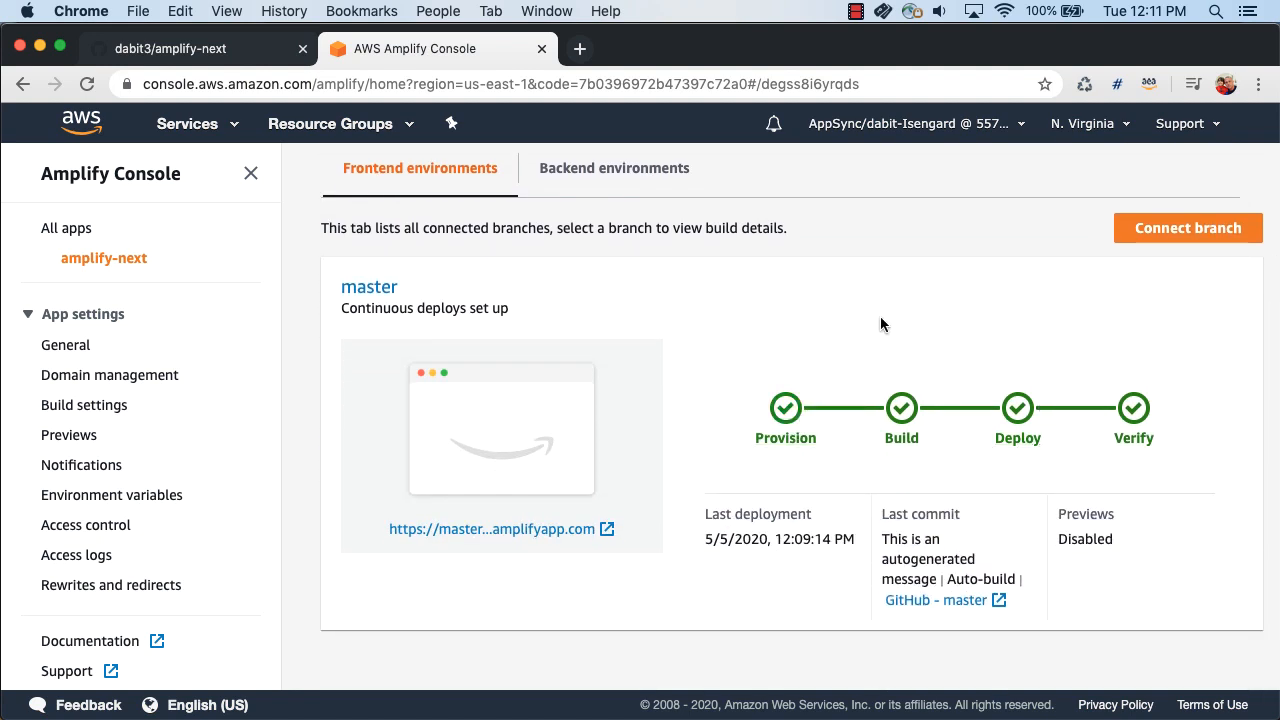
Wait until provision, build, deploy and verify all show green checkmarks for master.
click(491, 529)
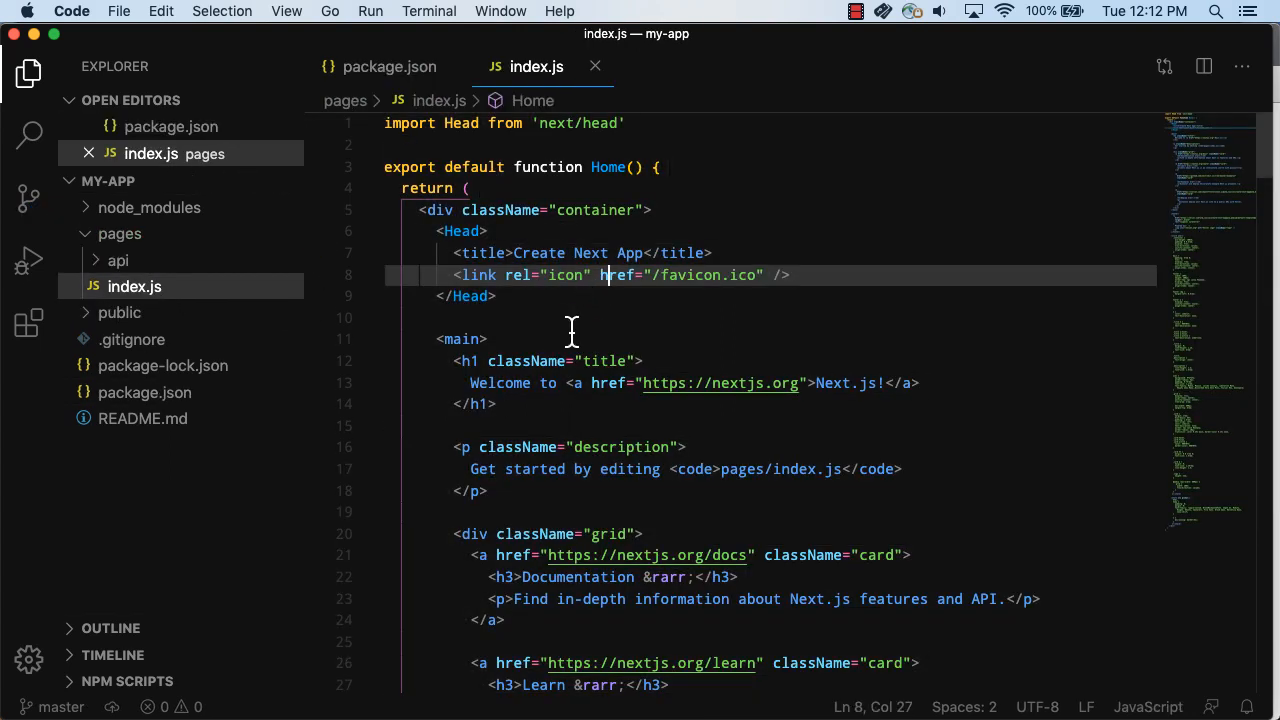
mouse_move(855, 395)
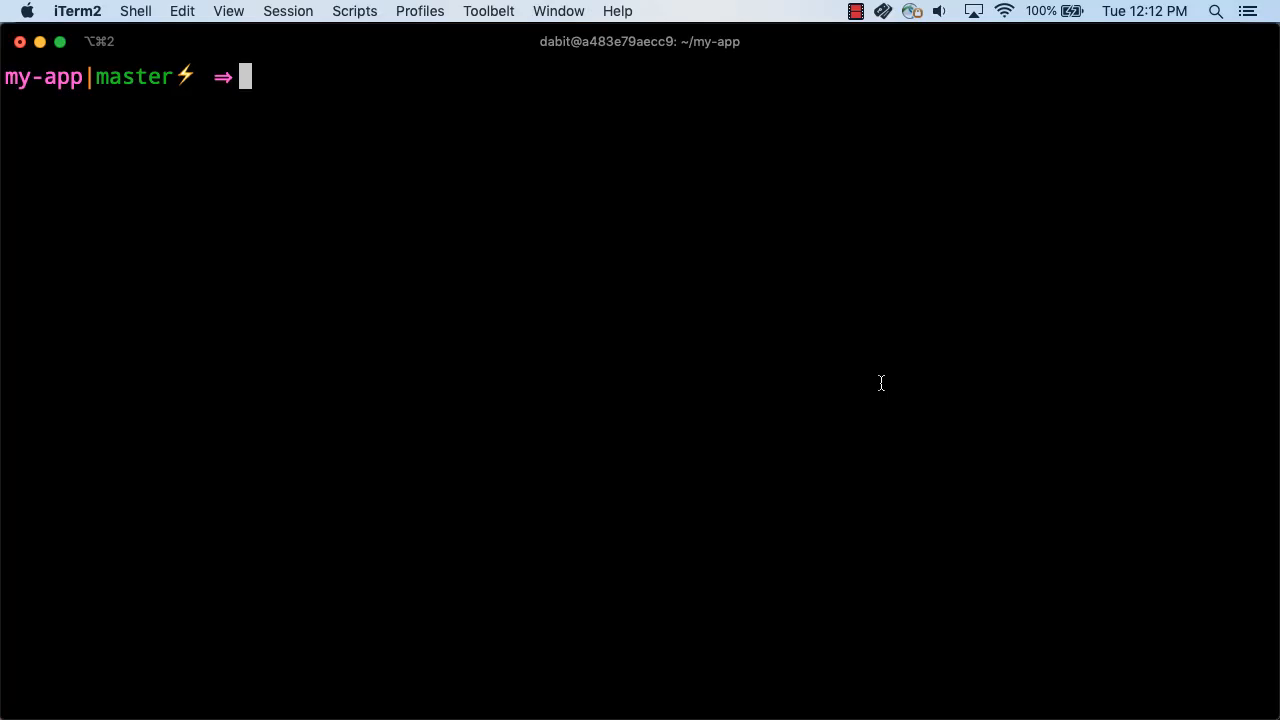
Commit all changes with message 'added v2' and push to origin master.
text(git add .)
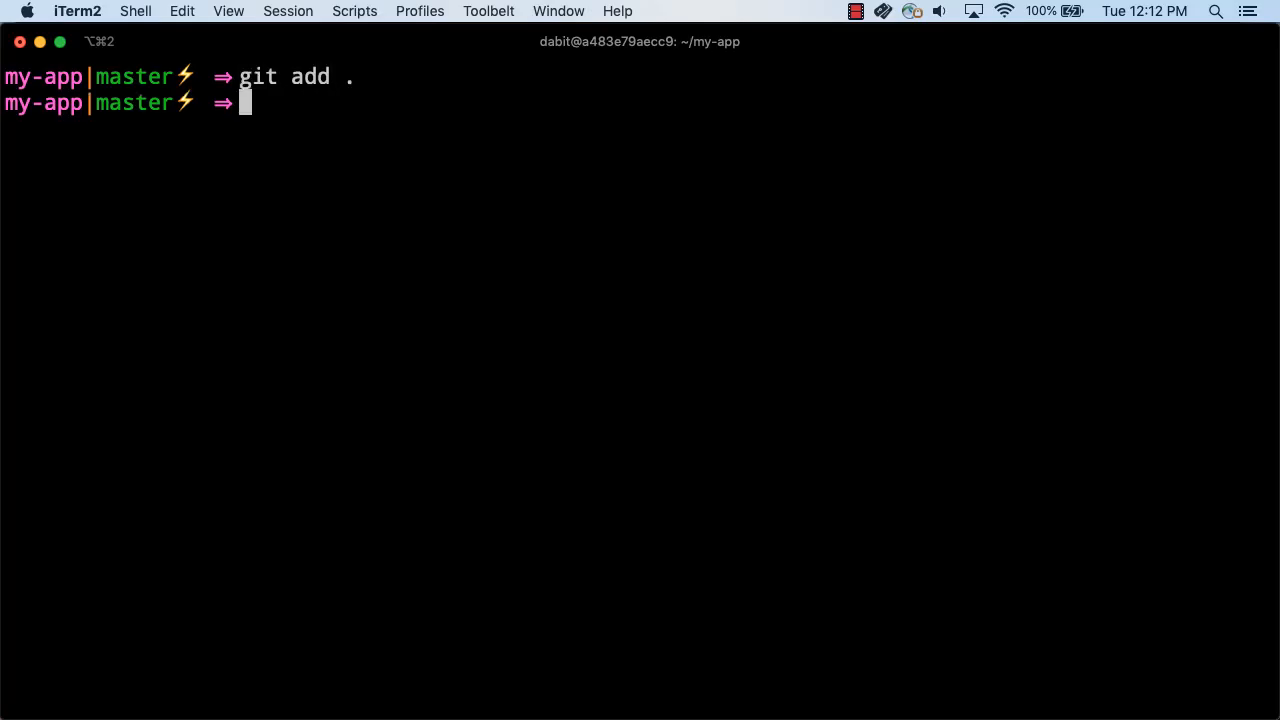
text(git commit -m ')
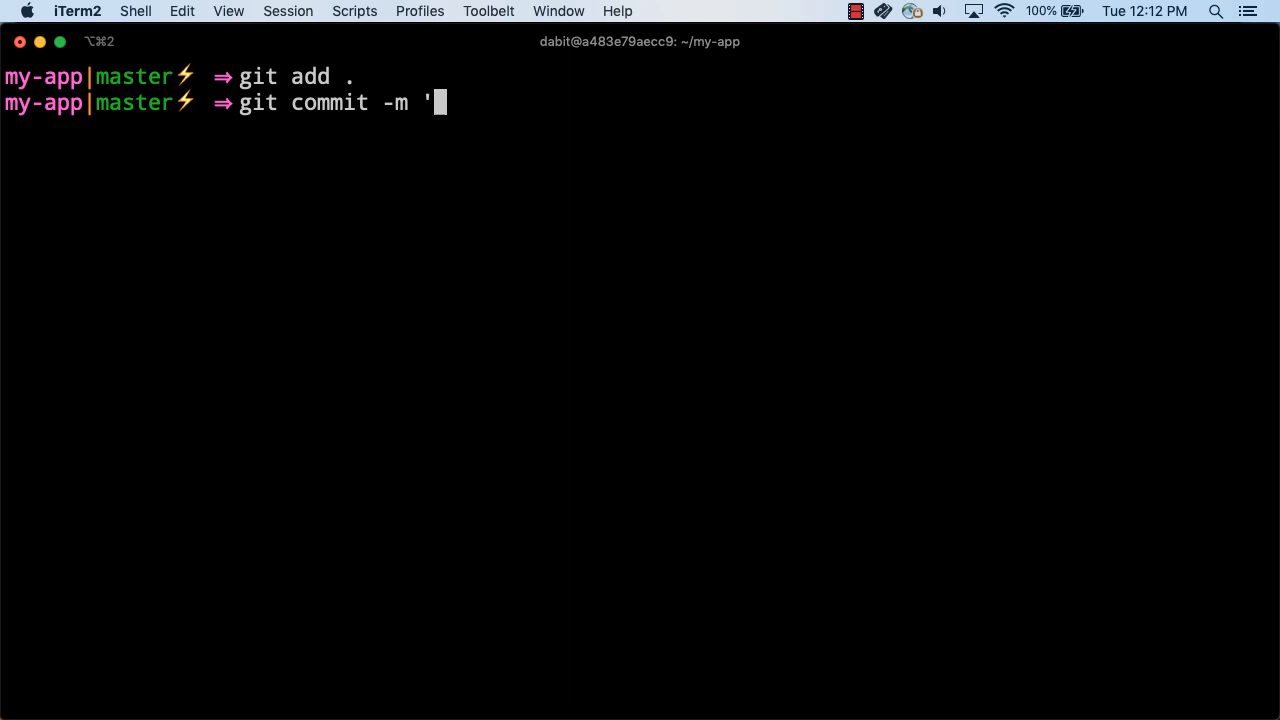
text(added v2')
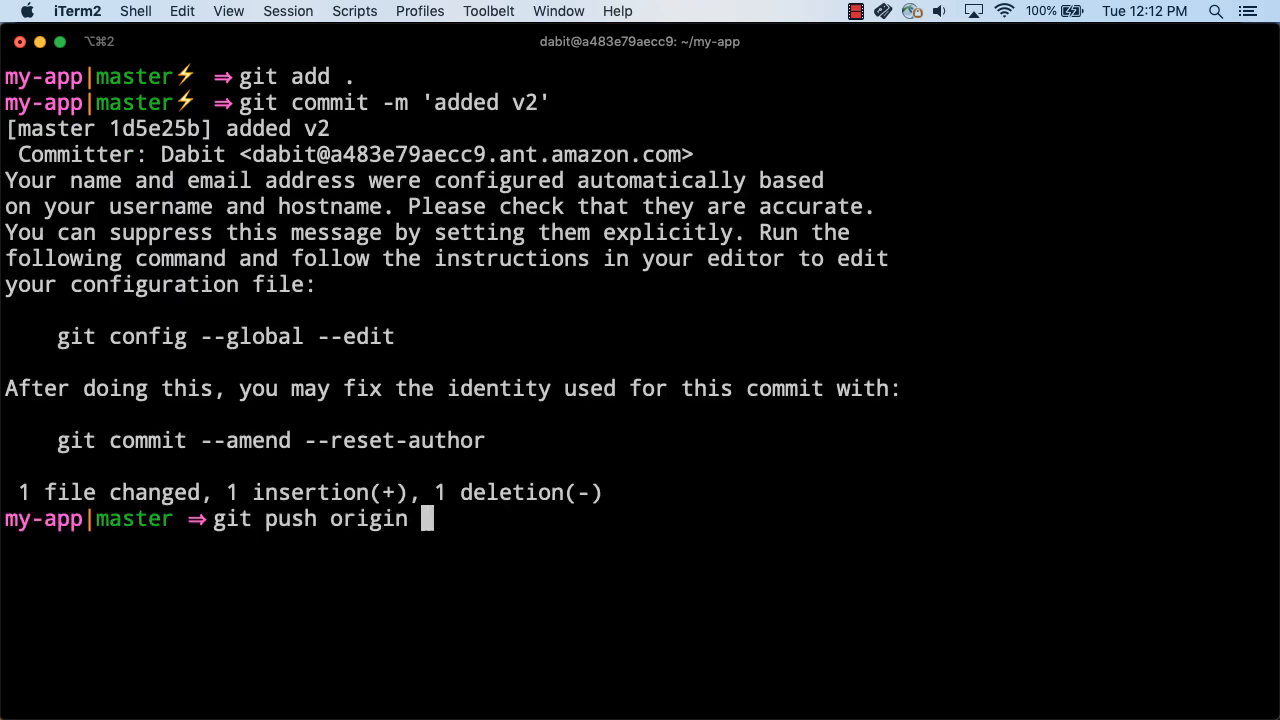
text(master)
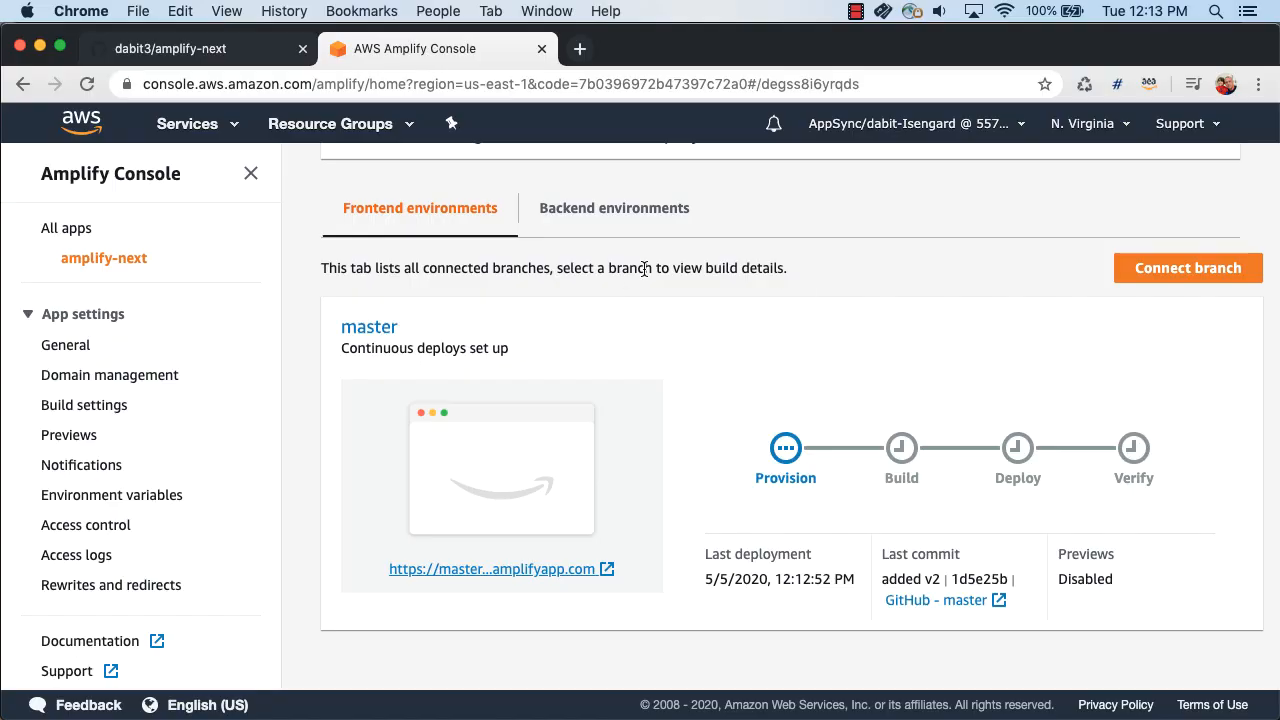
mouse_move(935, 391)
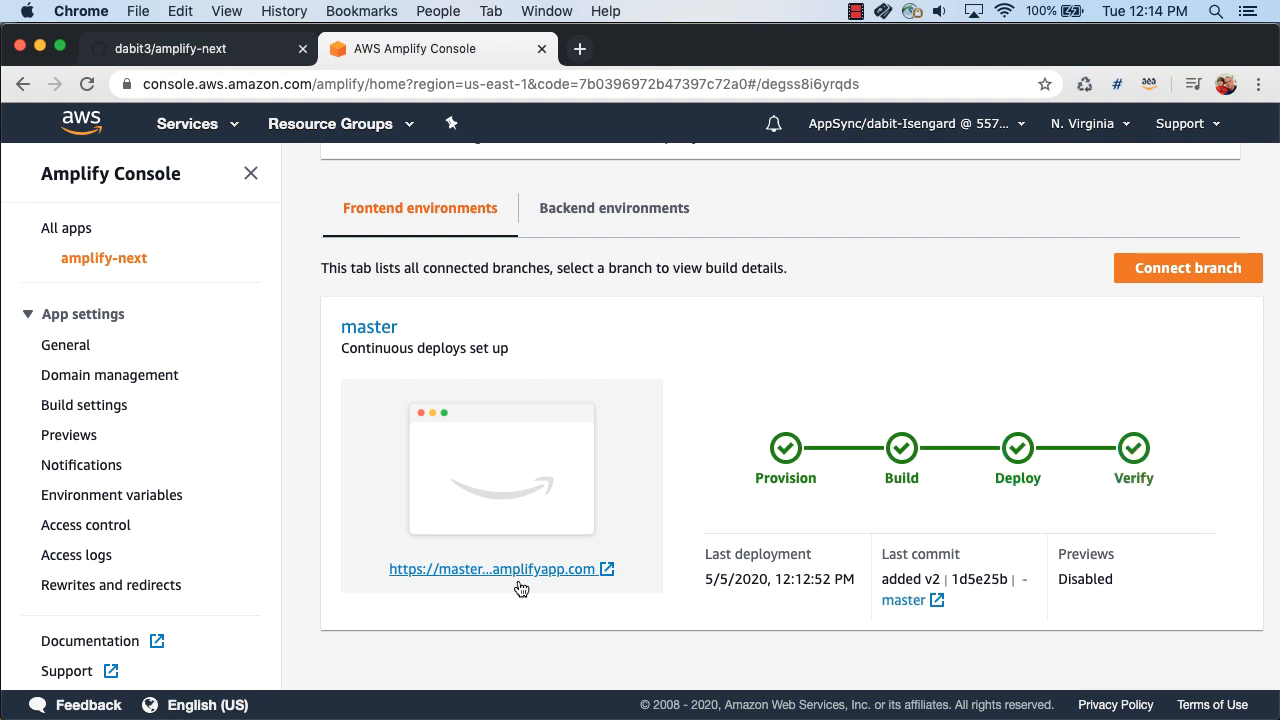
Open the master branch amplifyapp.com URL to see 'Welcome to Next.js V2!'.
click(500, 568)
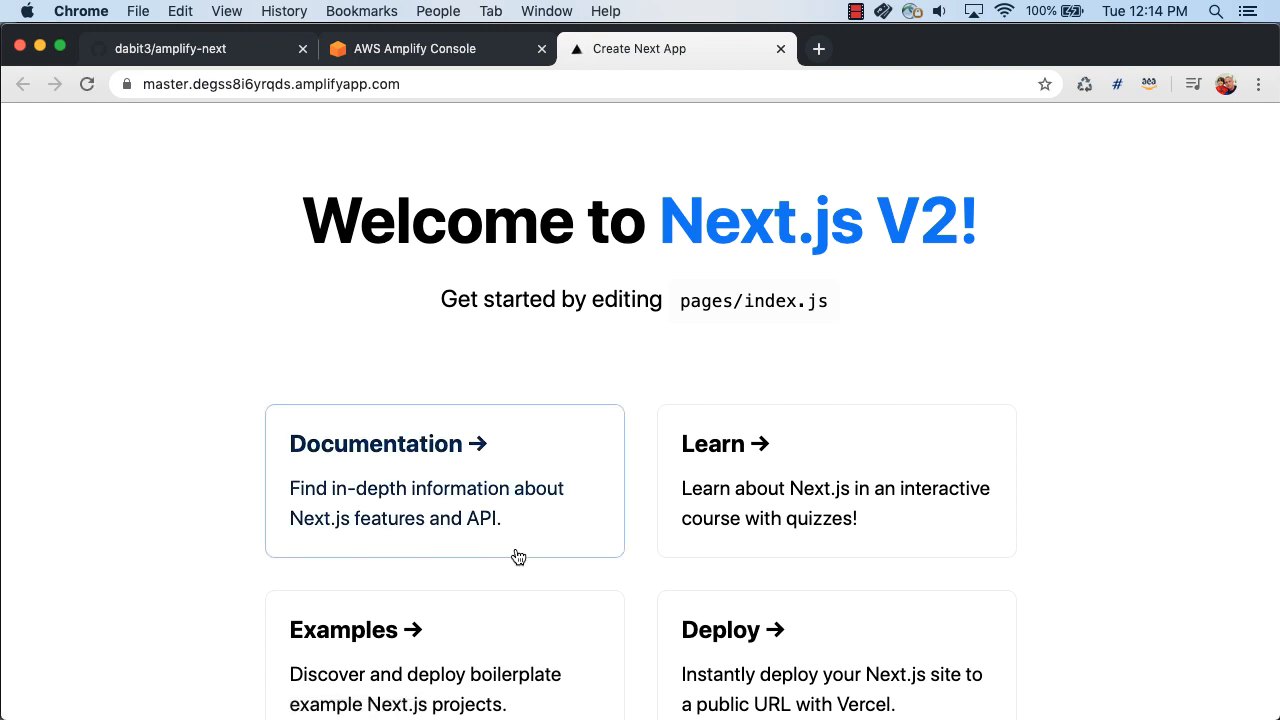
mouse_move(1088, 246)
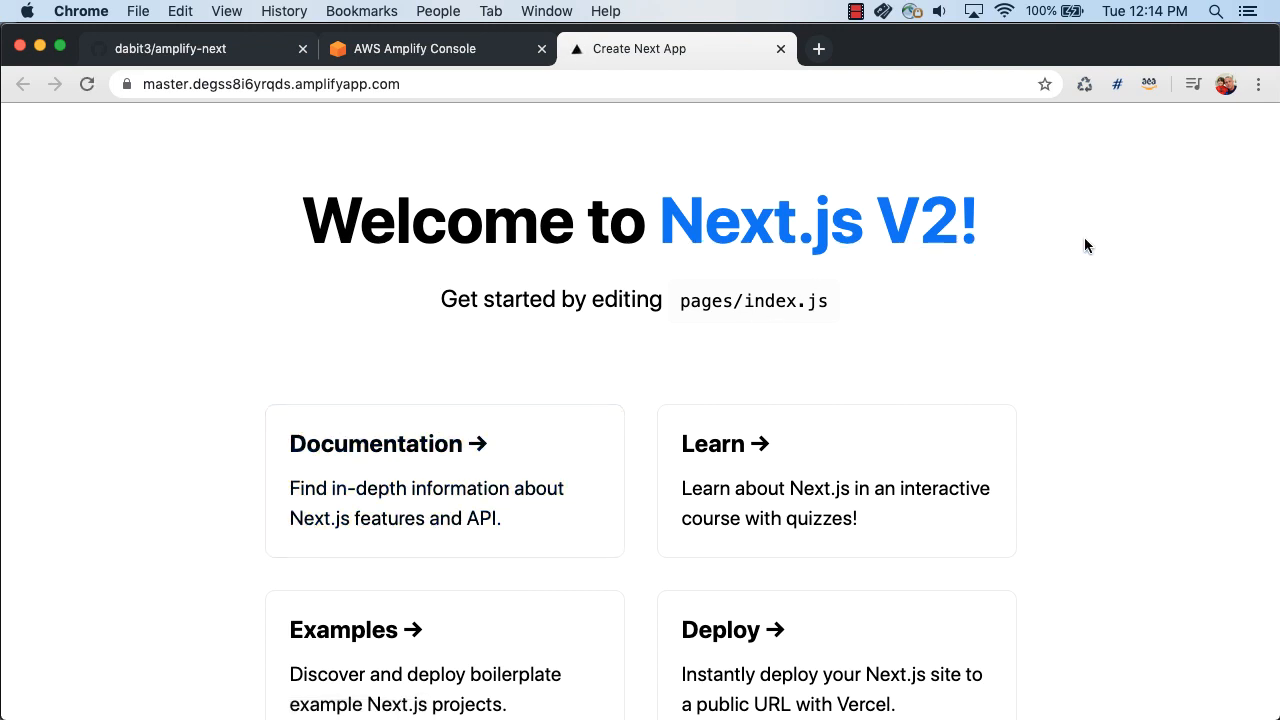